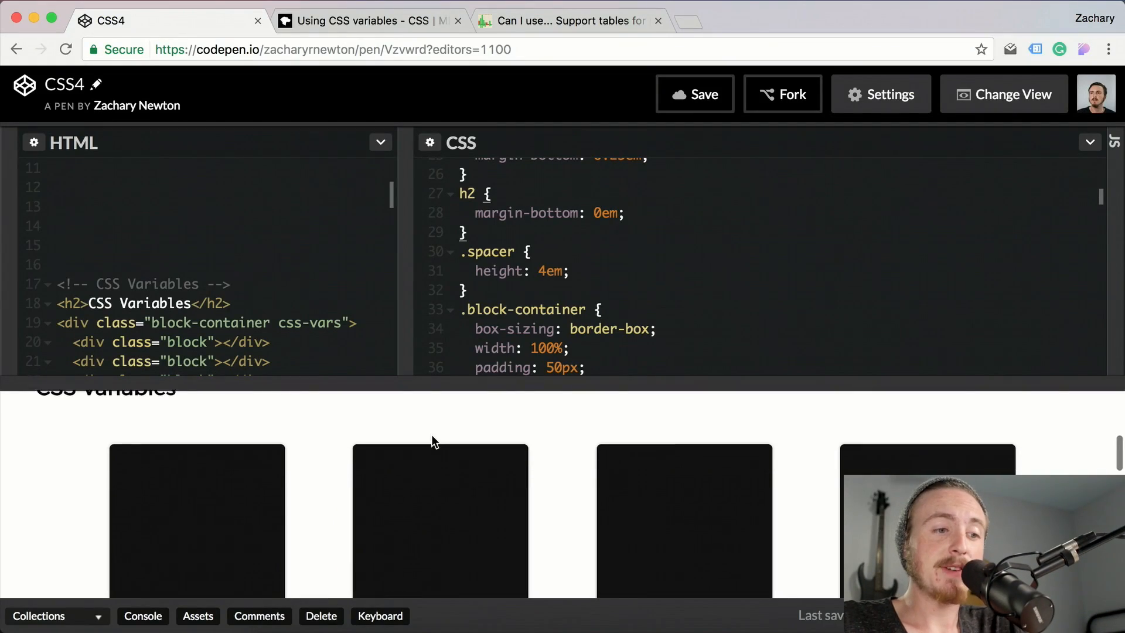
Scroll through the CSS panel to review the nth-child block colour rules
scroll(down, 3)
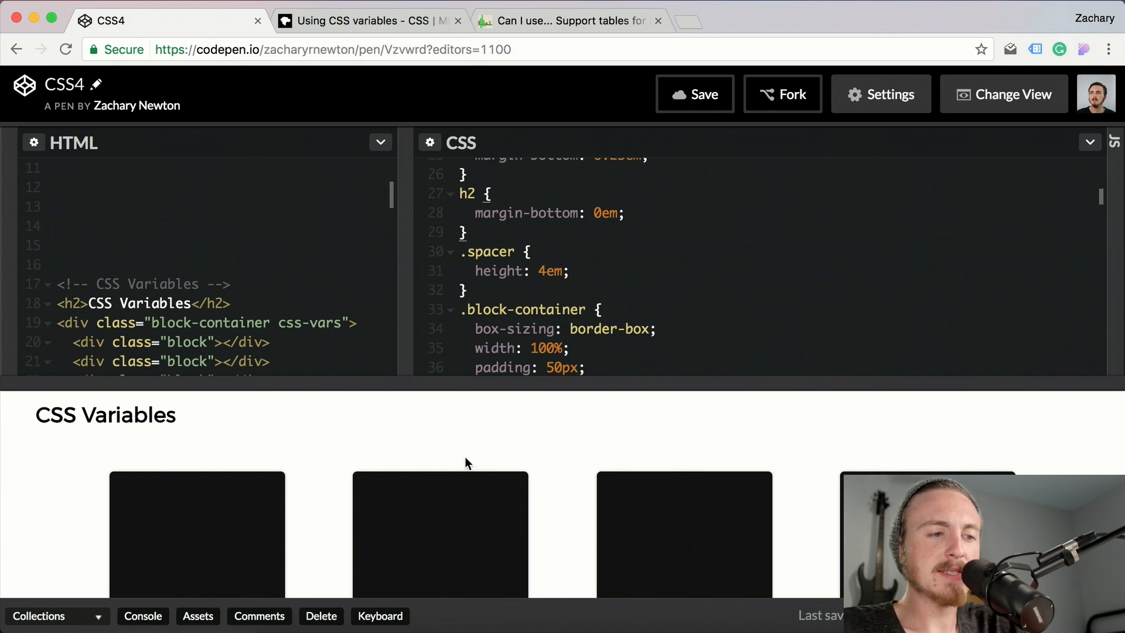
scroll(down, 3)
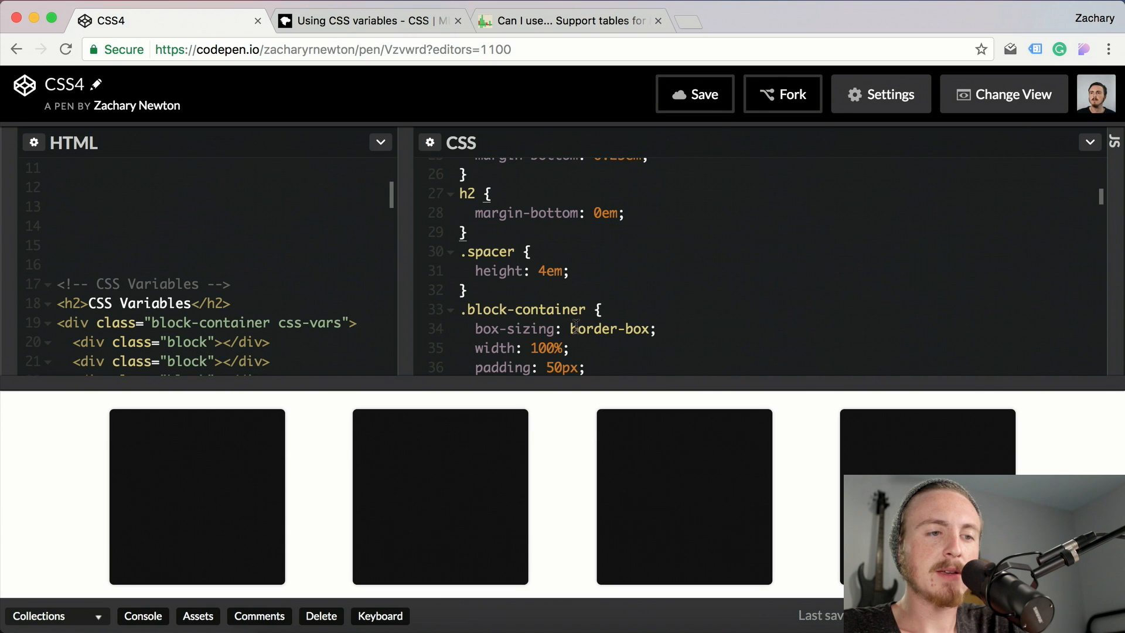
scroll(down, 3)
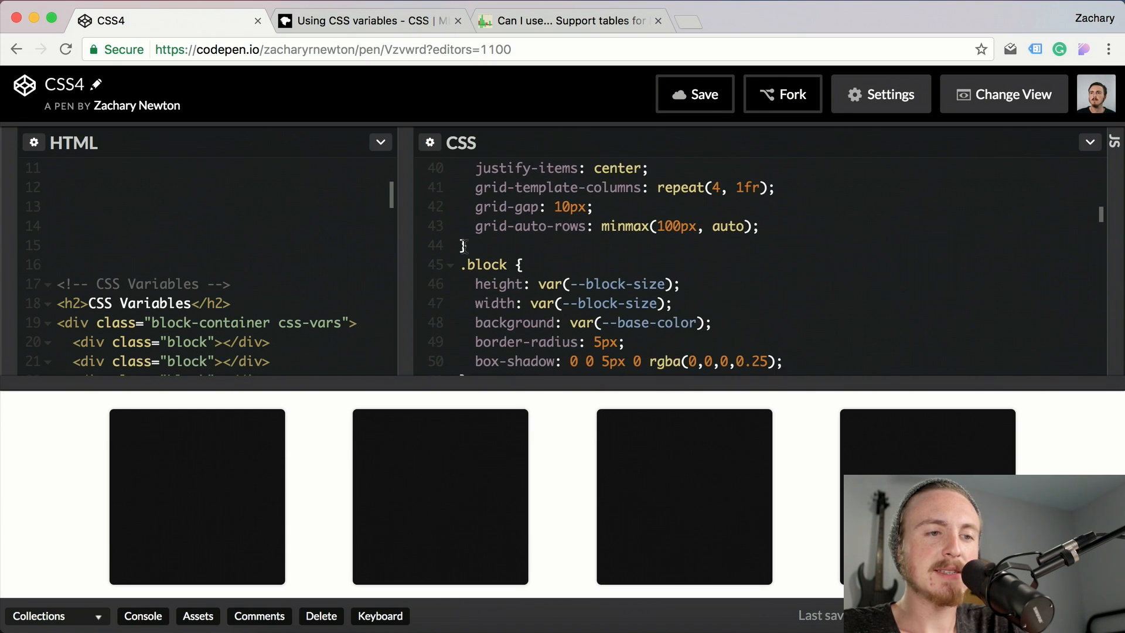
scroll(down, 3)
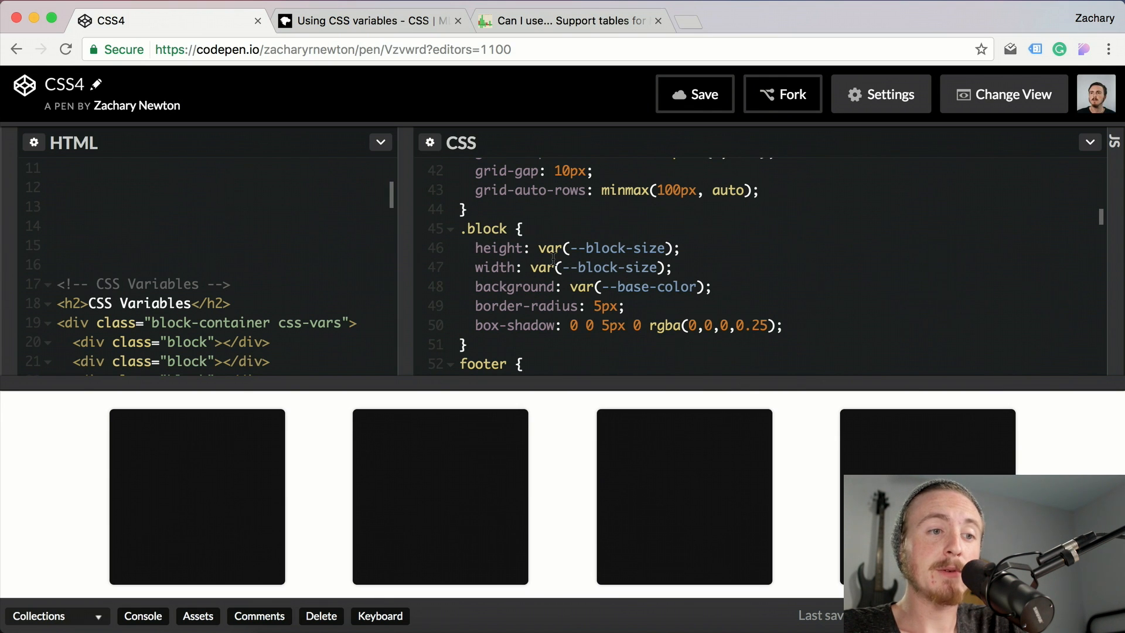
mouse_move(660, 306)
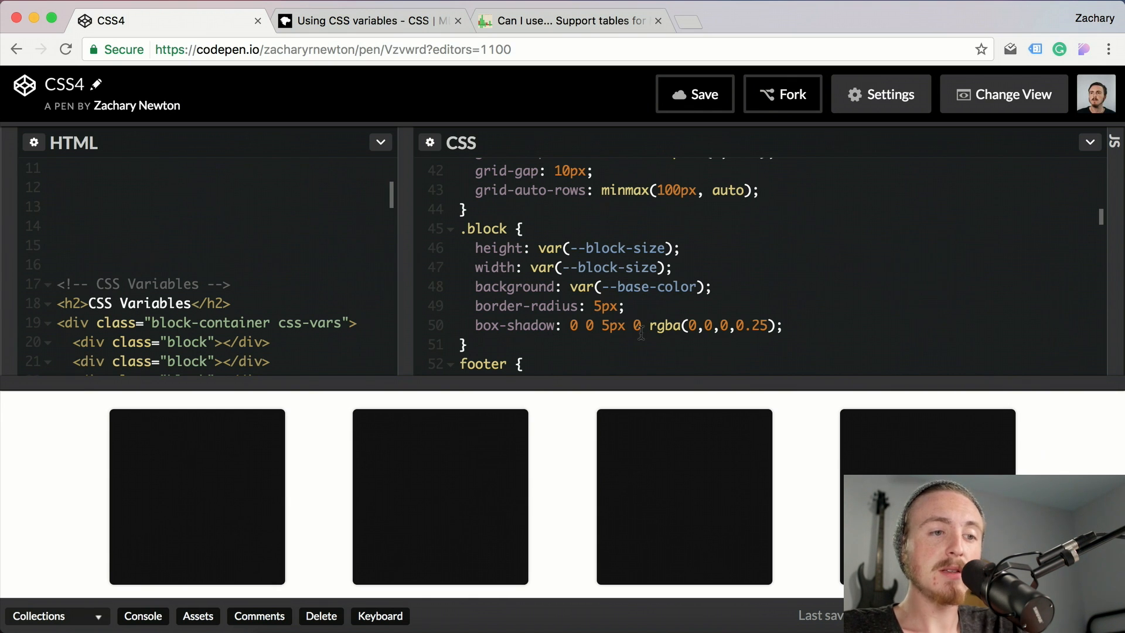
scroll(down, 3)
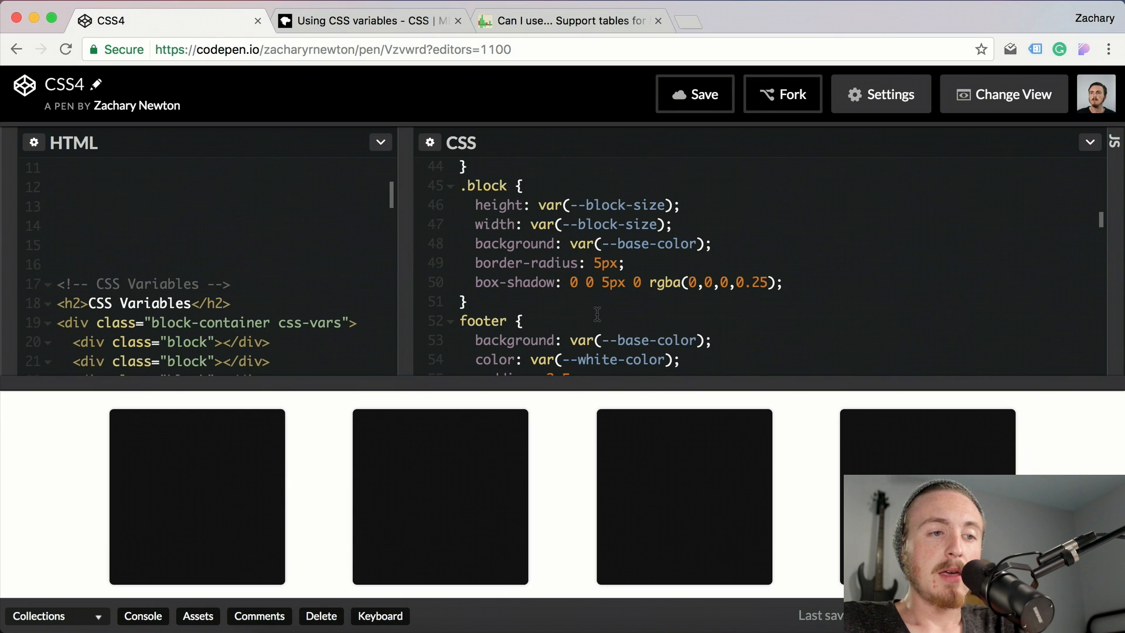
scroll(down, 3)
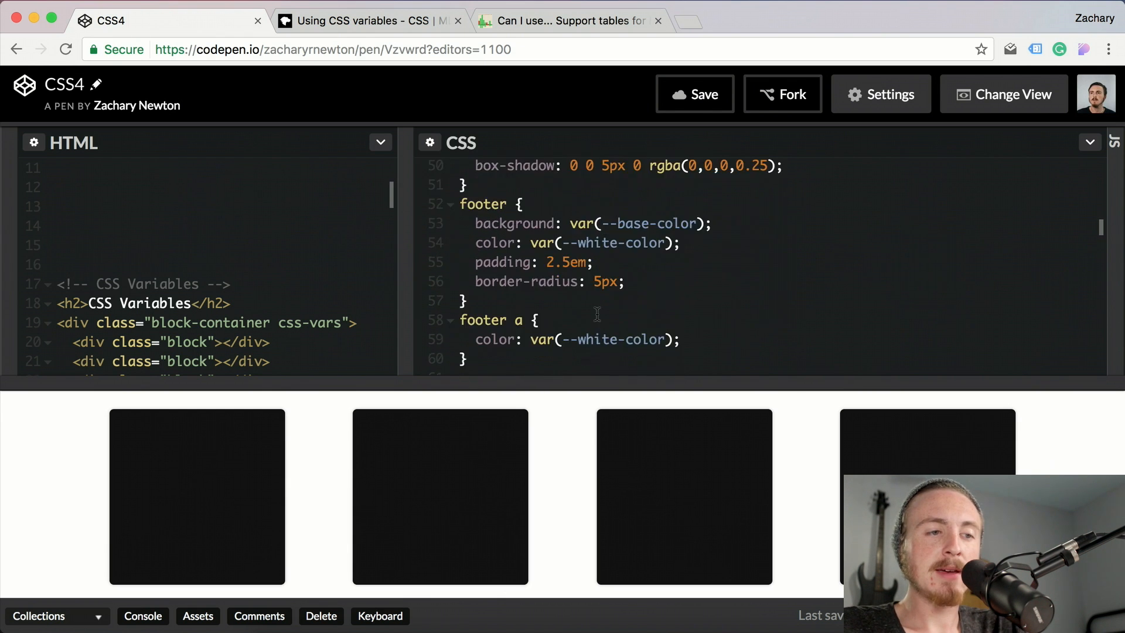
scroll(down, 3)
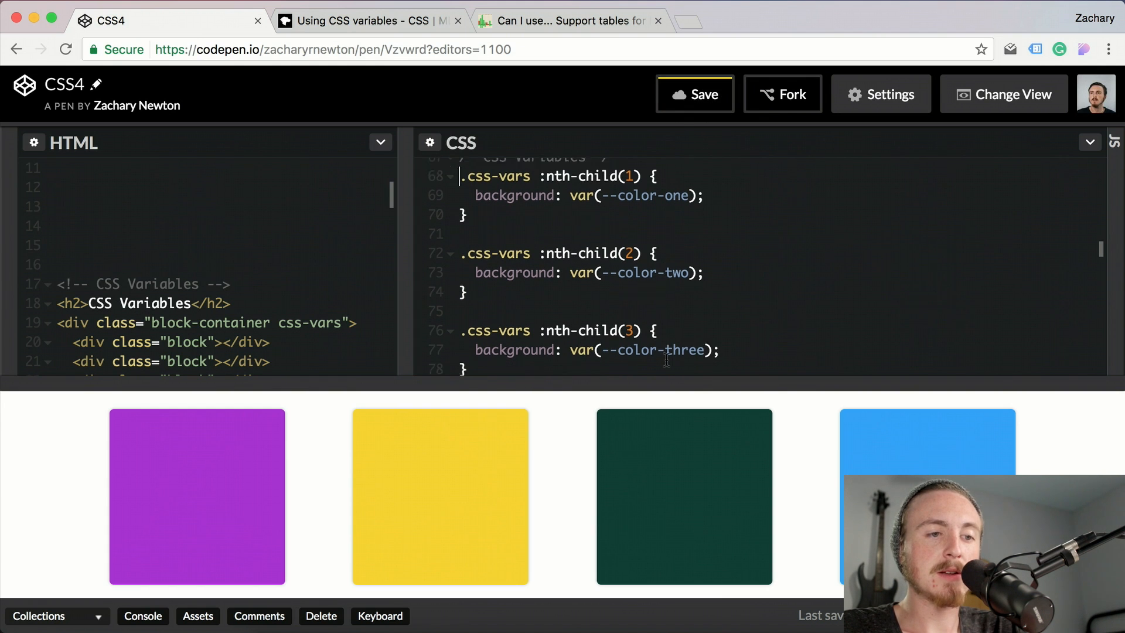
scroll(down, 3)
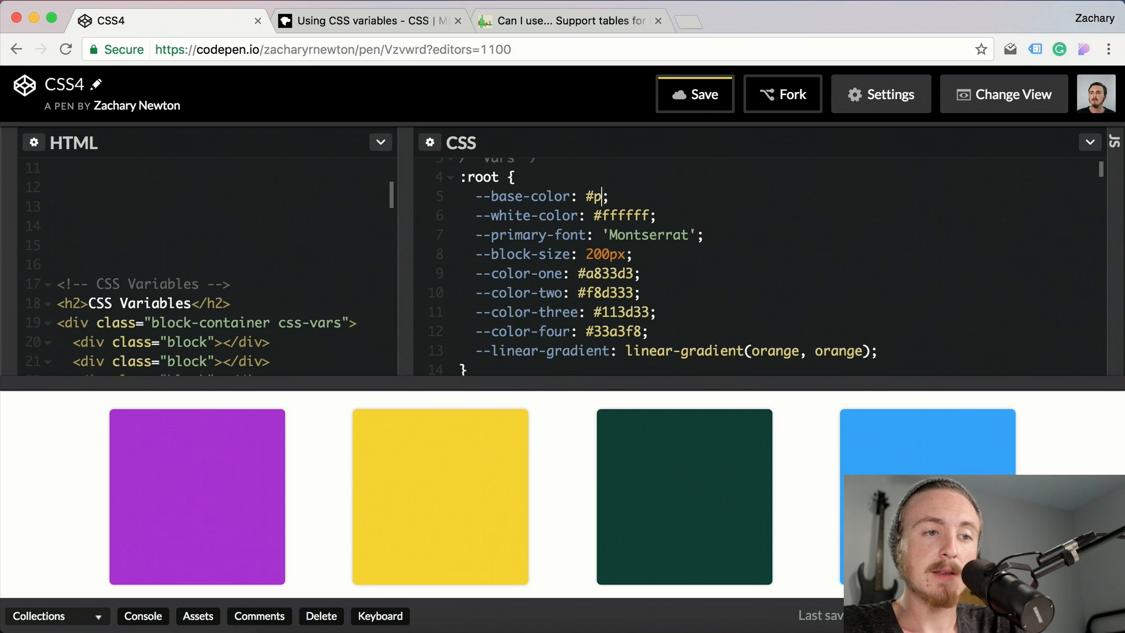
Retype --base-color, then change nth-child(3) from var(--color-three) to var(--color-two)
text(pink)
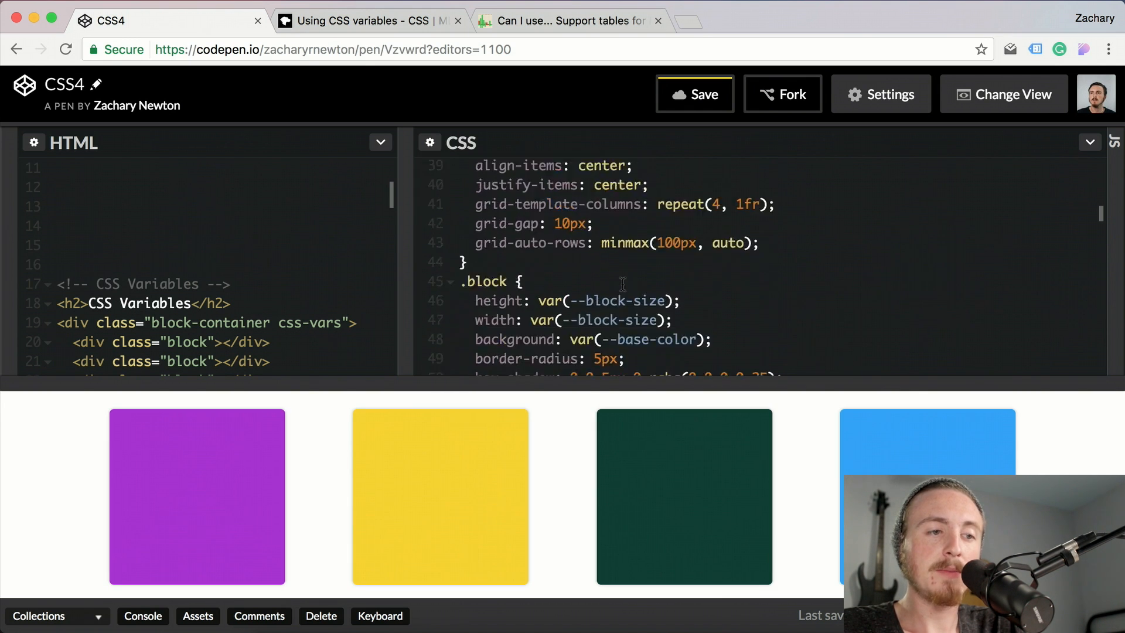
scroll(down, 3)
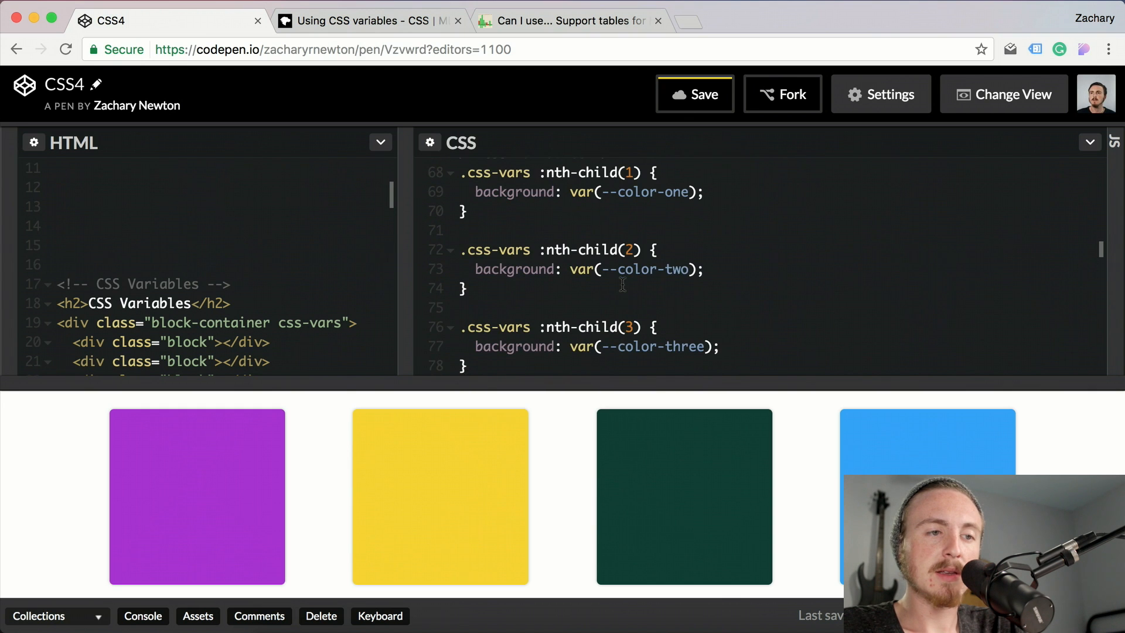
scroll(down, 3)
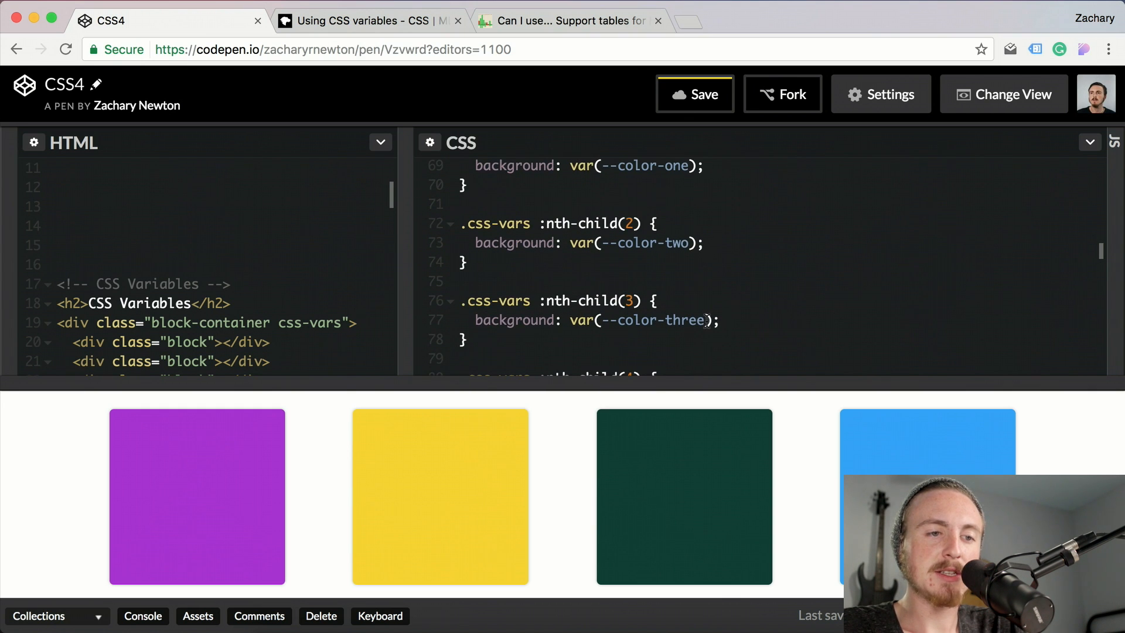
key(Backspace)
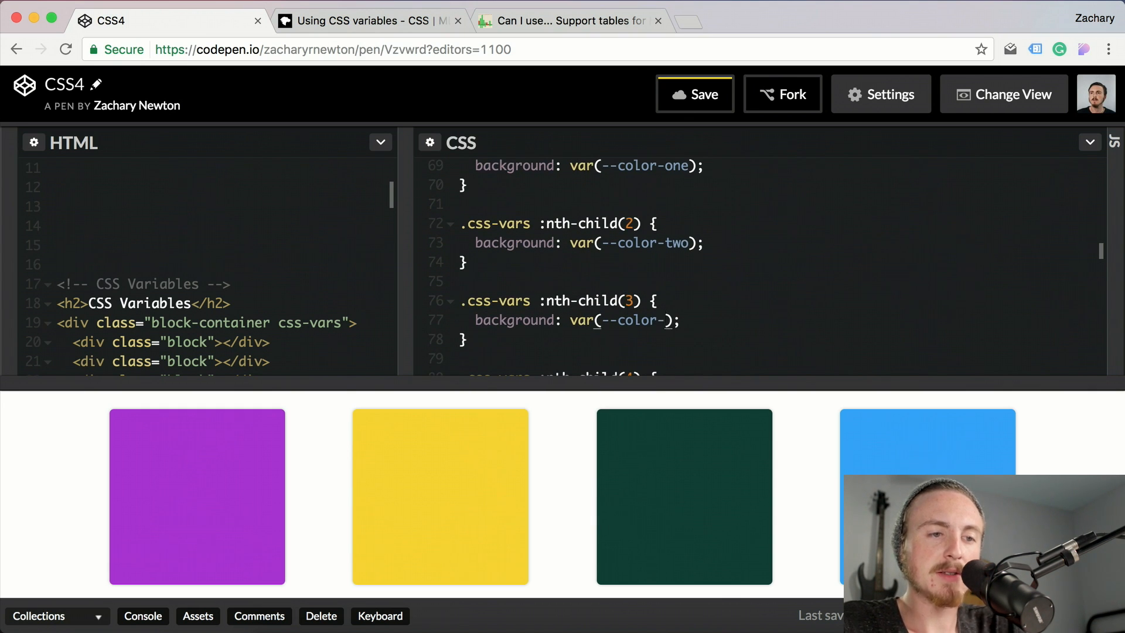
text(two)
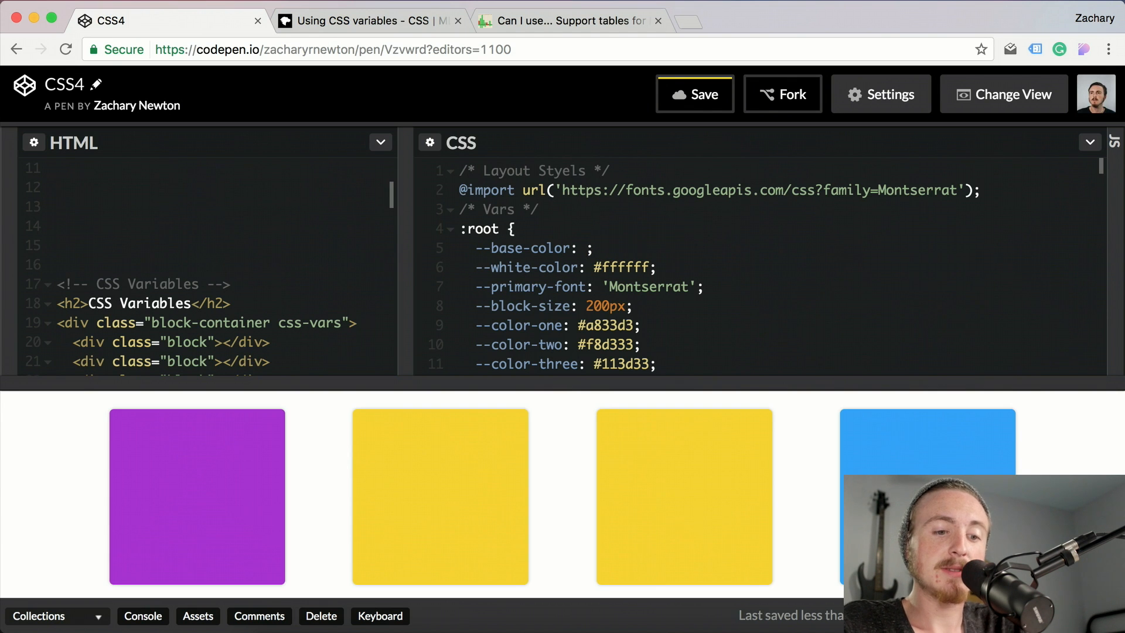
Restore --base-color to #111111 and nth-child(3) to --color-three, then view MDN
text(#111111)
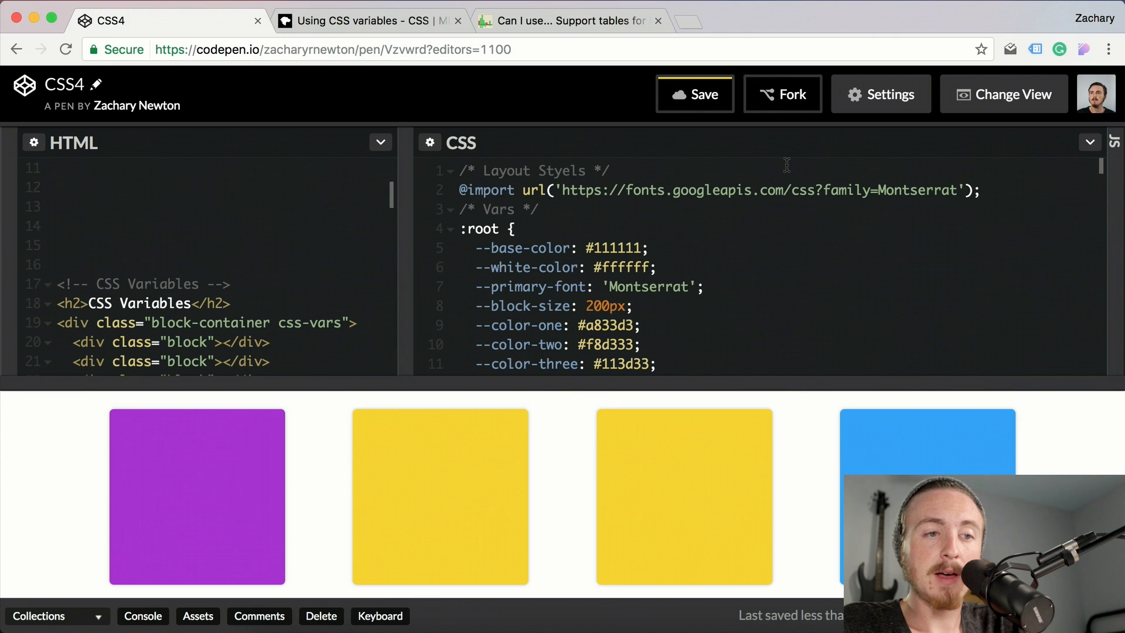
click(639, 248)
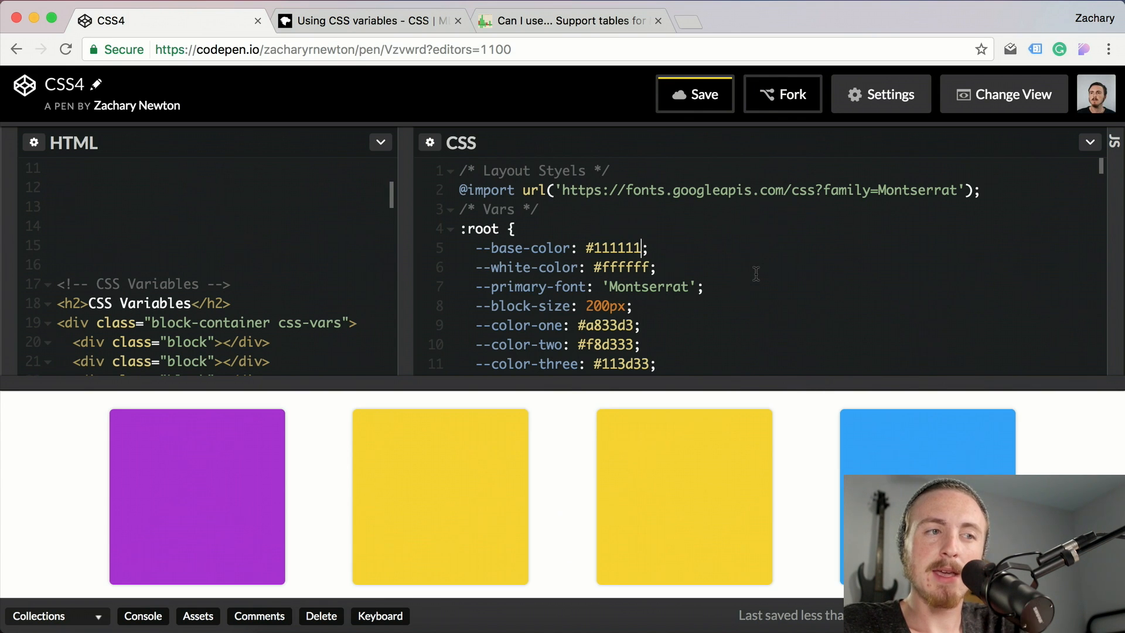
scroll(down, 3)
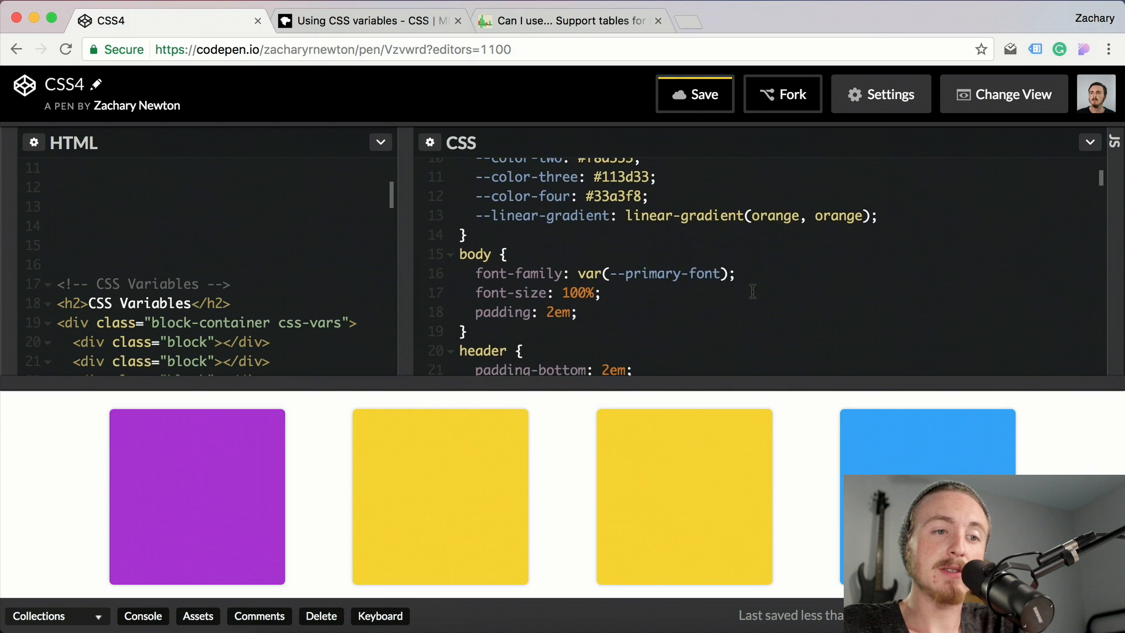
scroll(down, 3)
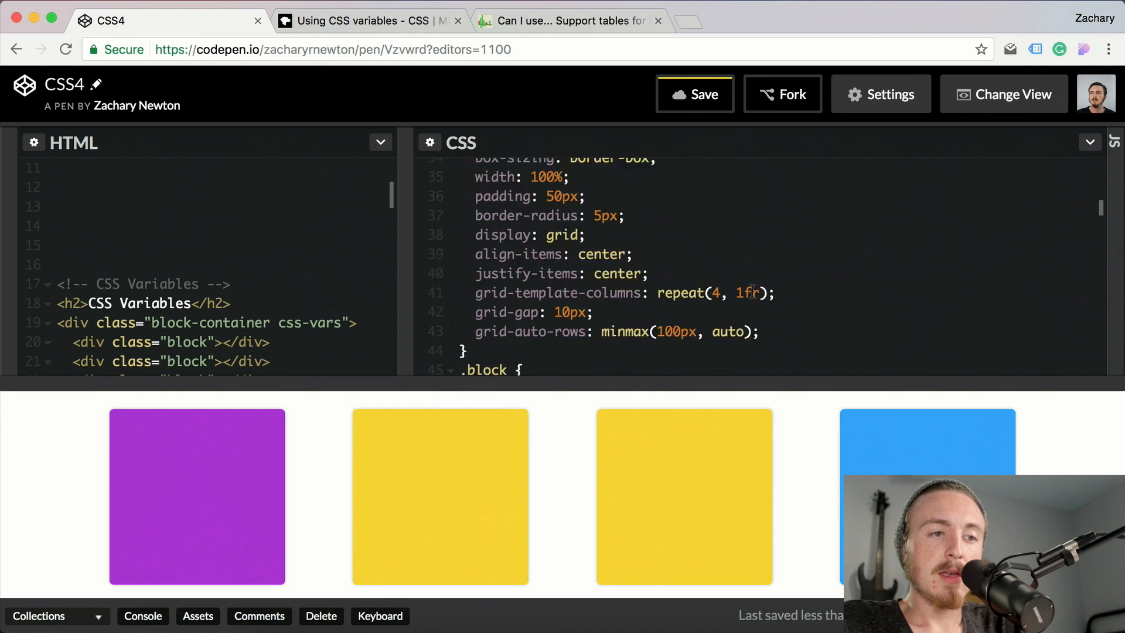
scroll(down, 3)
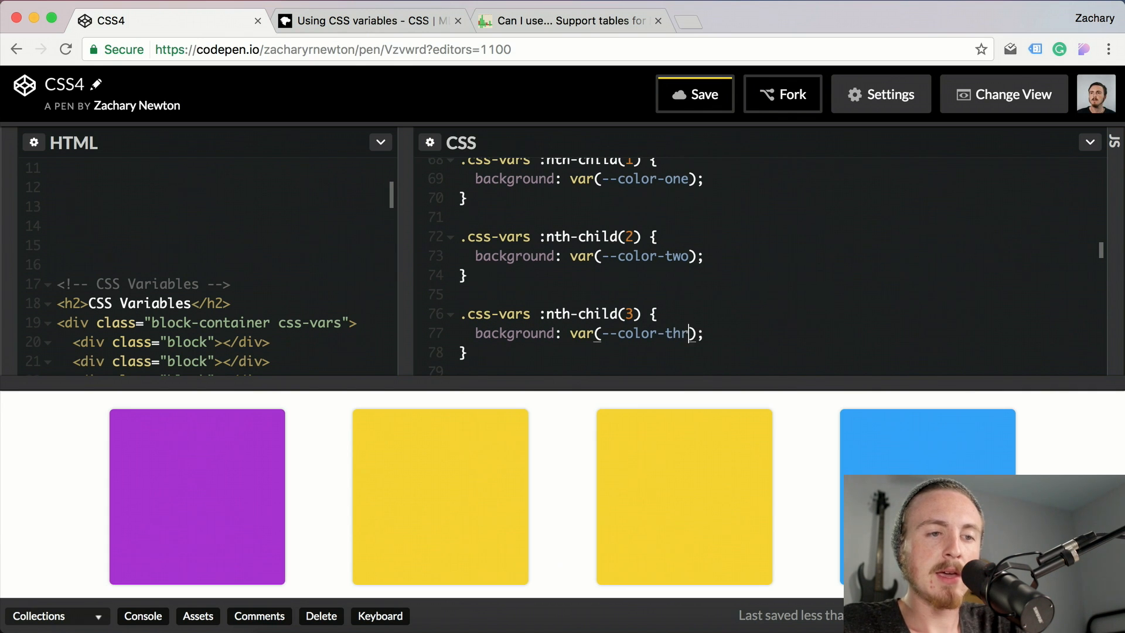
text(ee)
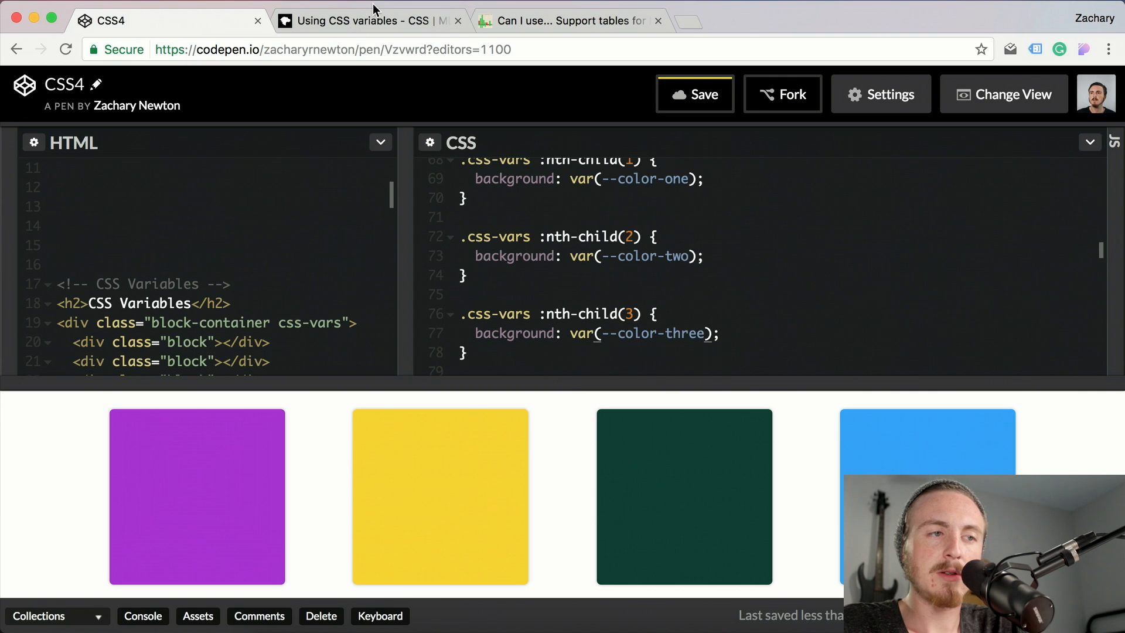
click(362, 20)
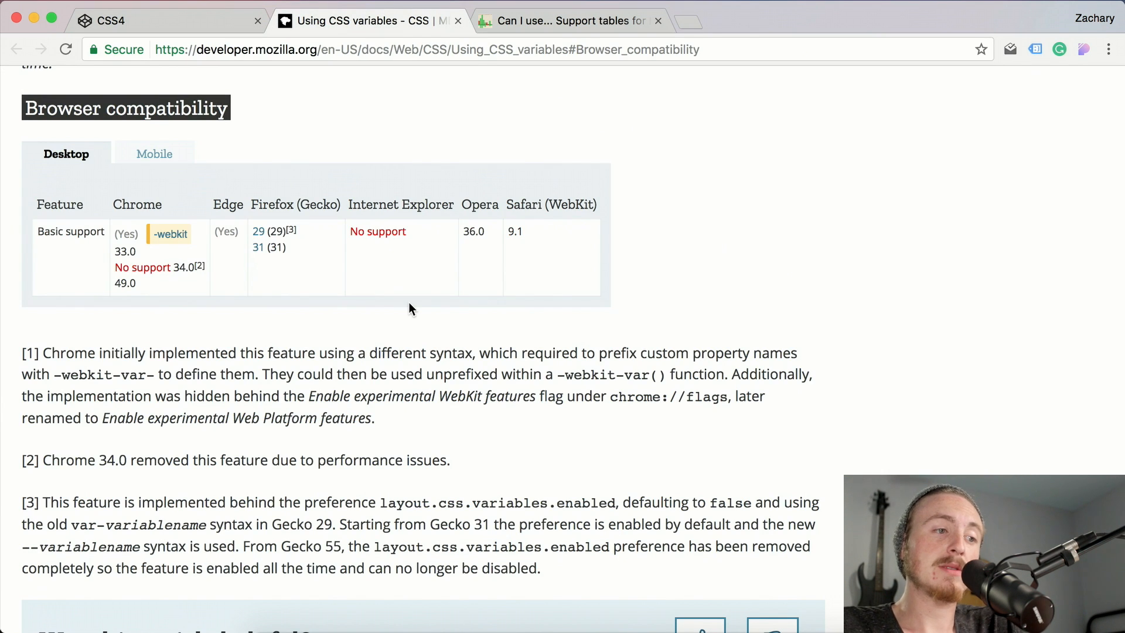
mouse_move(353, 301)
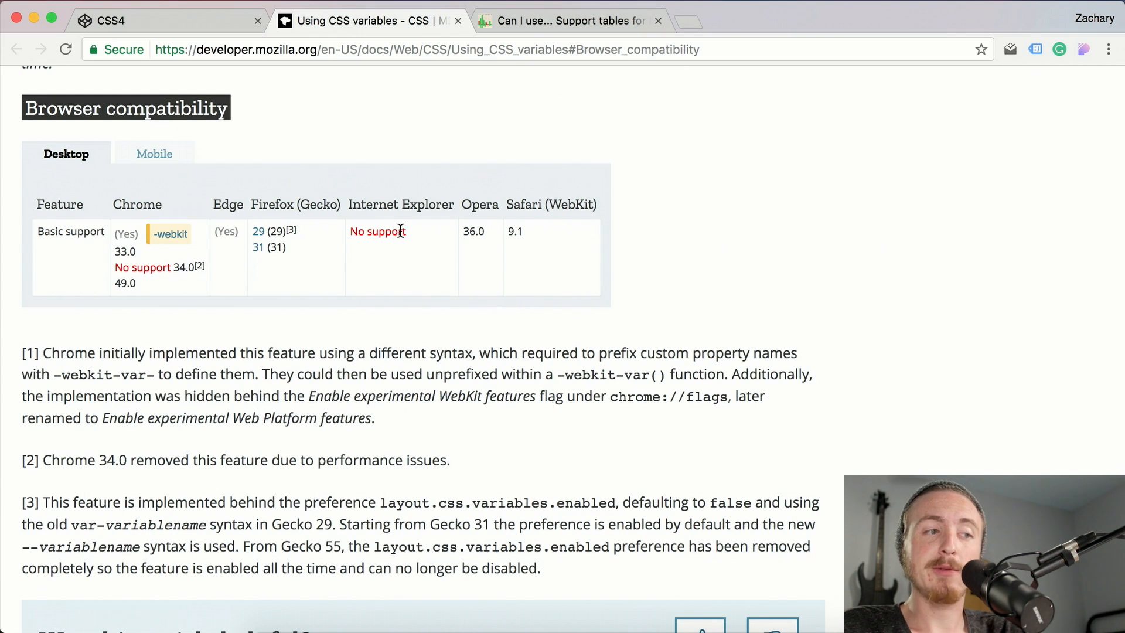
mouse_move(116, 232)
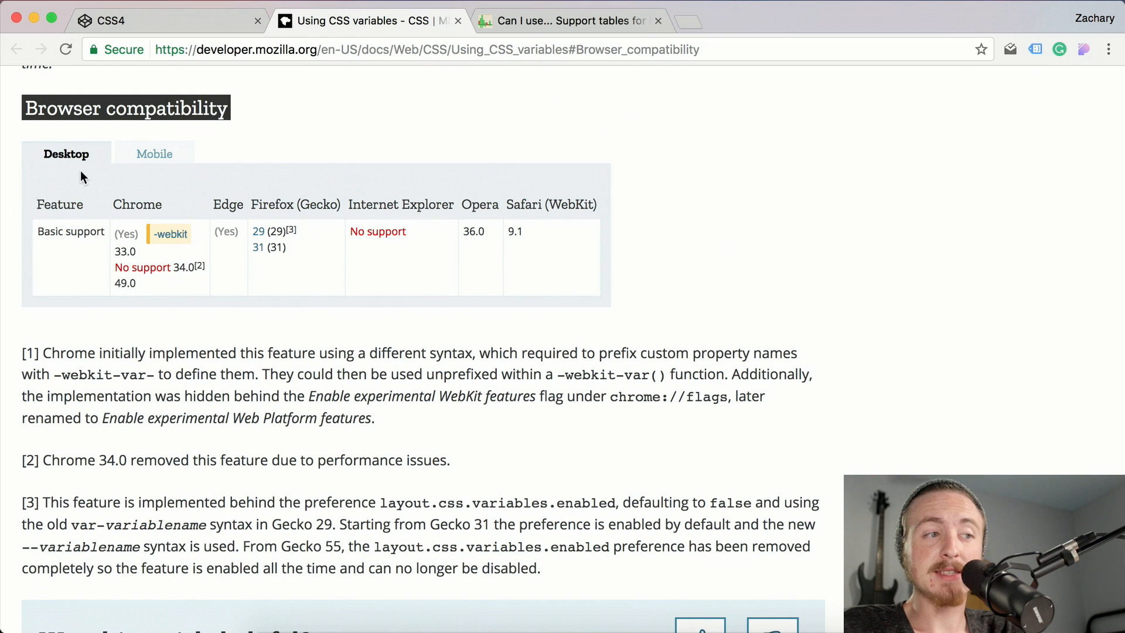
mouse_move(151, 149)
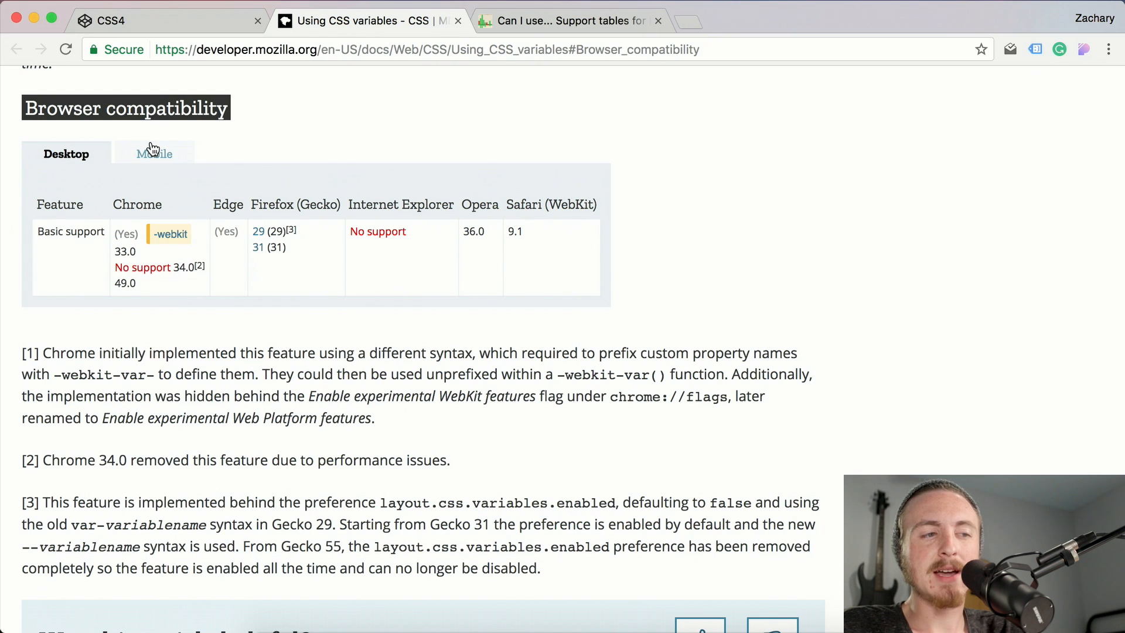
Check MDN's mobile and desktop CSS variables support, then return to the CodePen pen
click(154, 154)
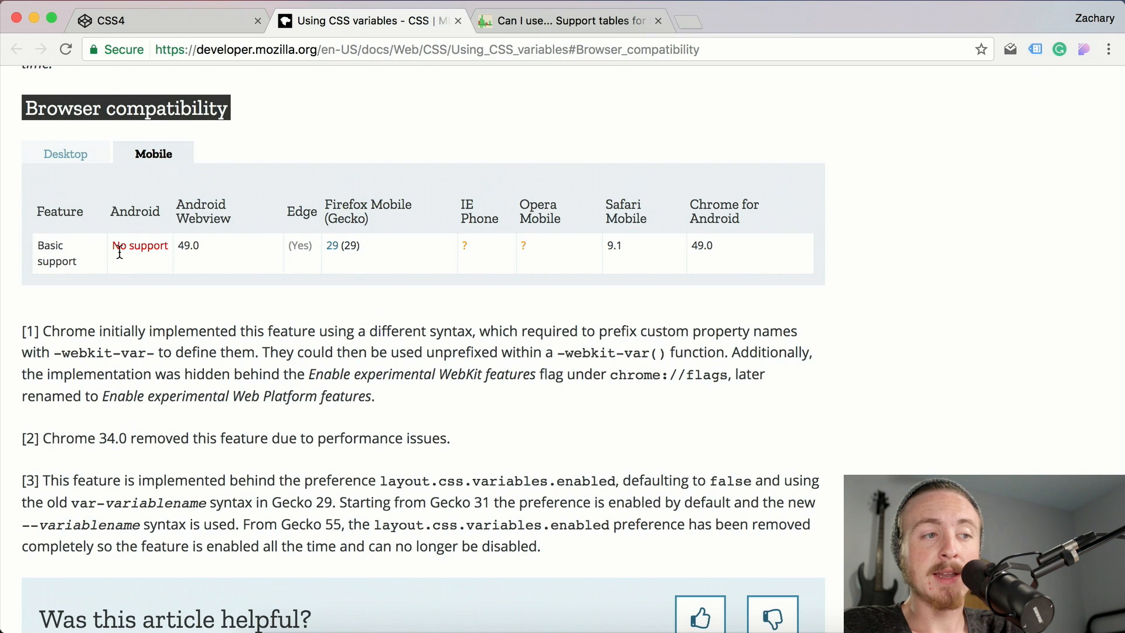
mouse_move(164, 281)
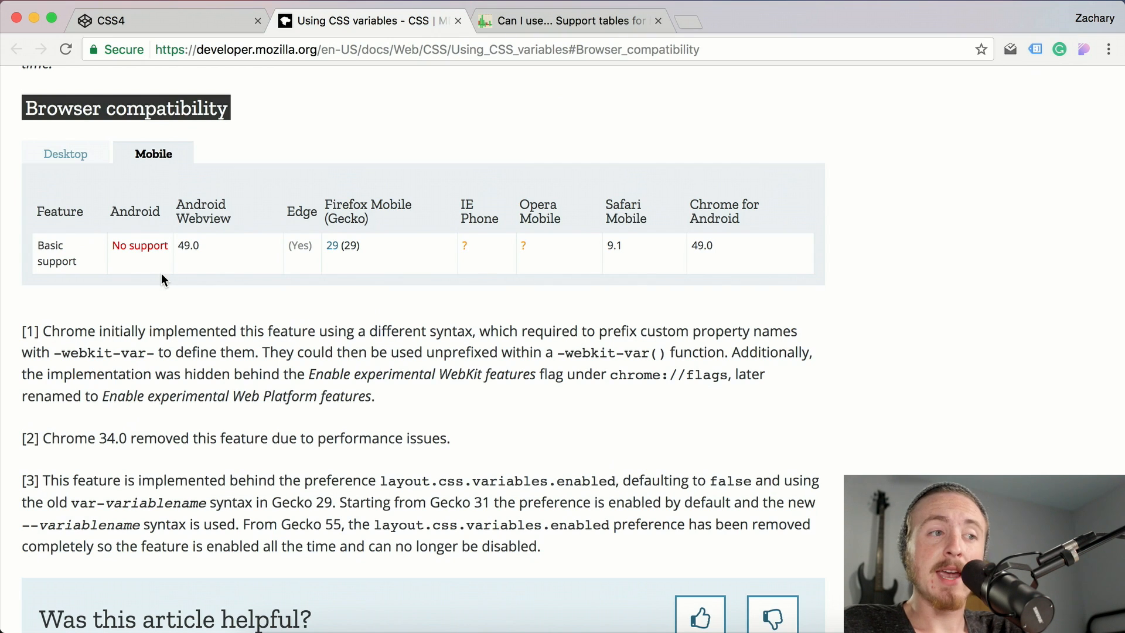
click(65, 154)
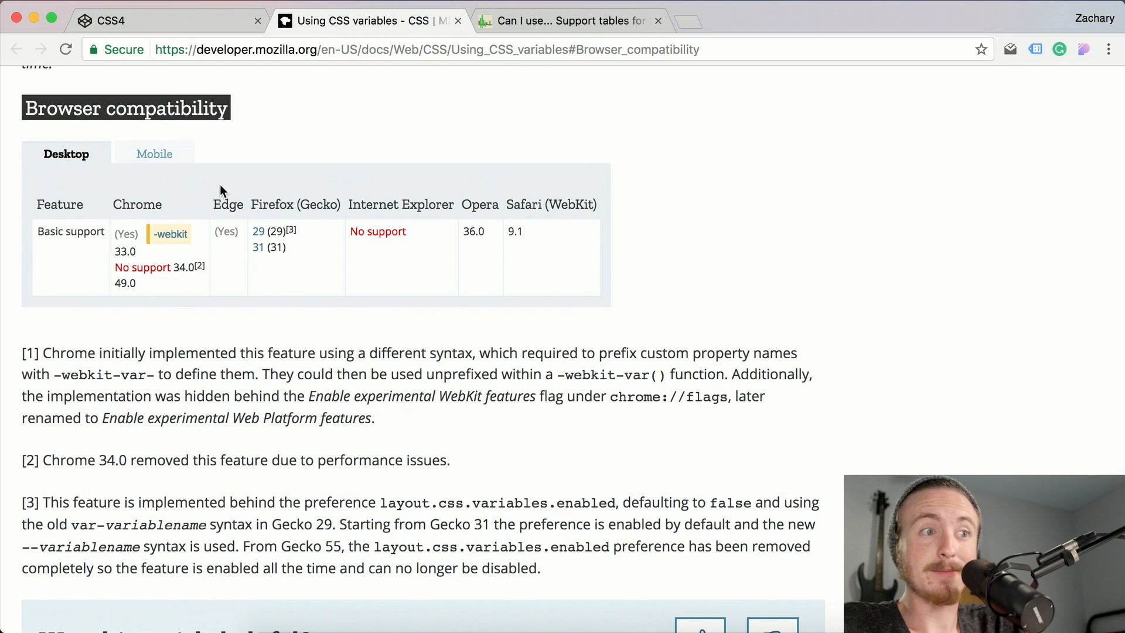
click(147, 19)
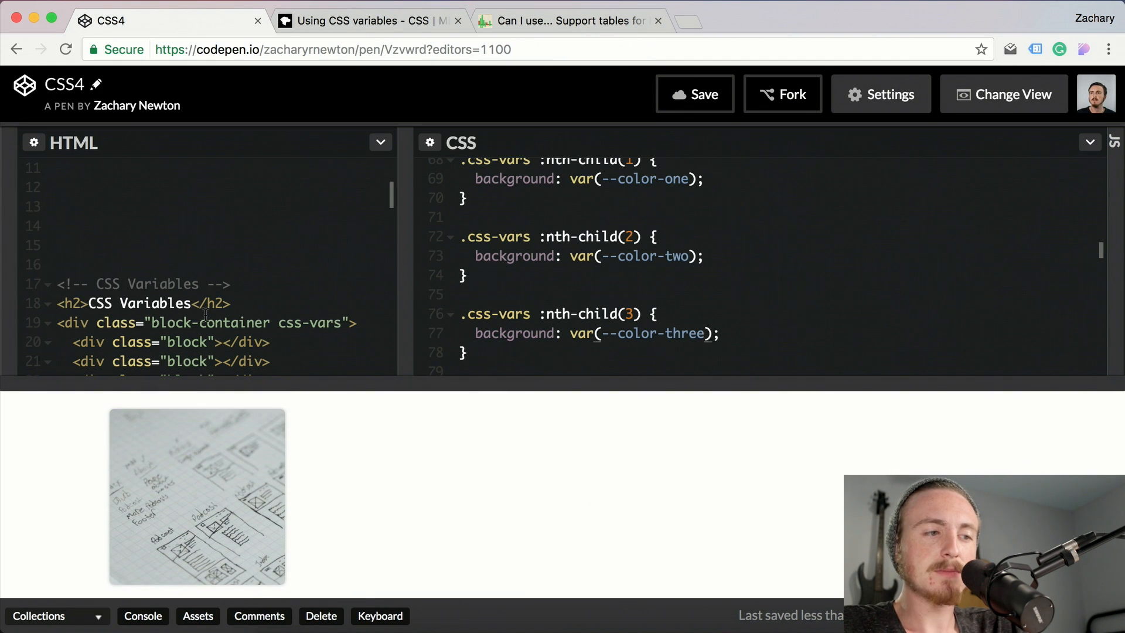
scroll(down, 3)
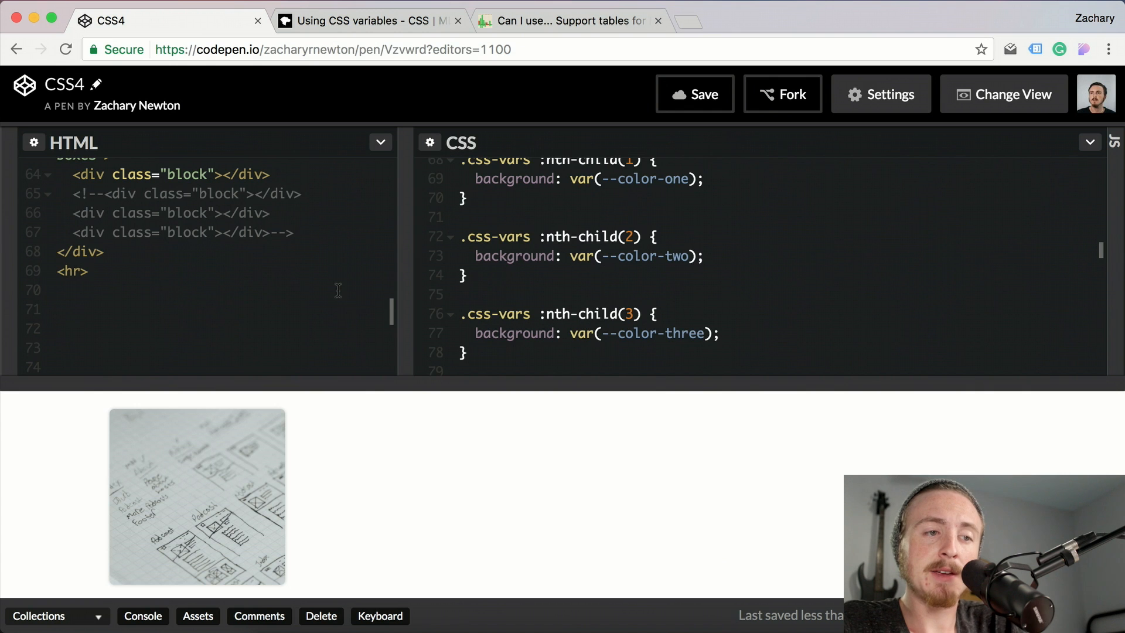
scroll(down, 3)
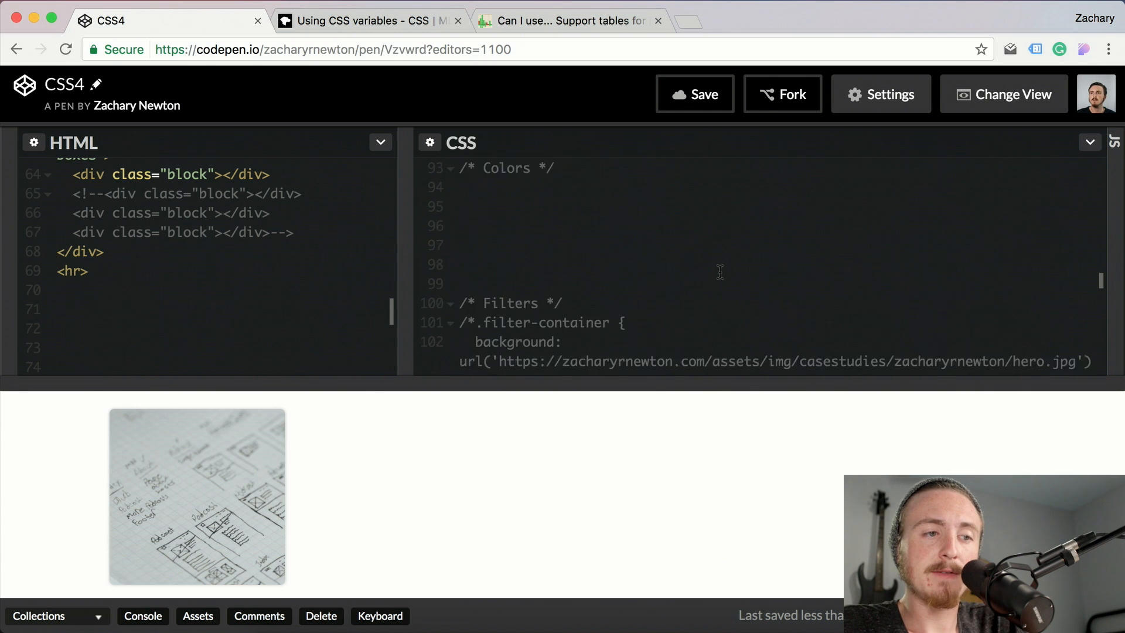
scroll(down, 3)
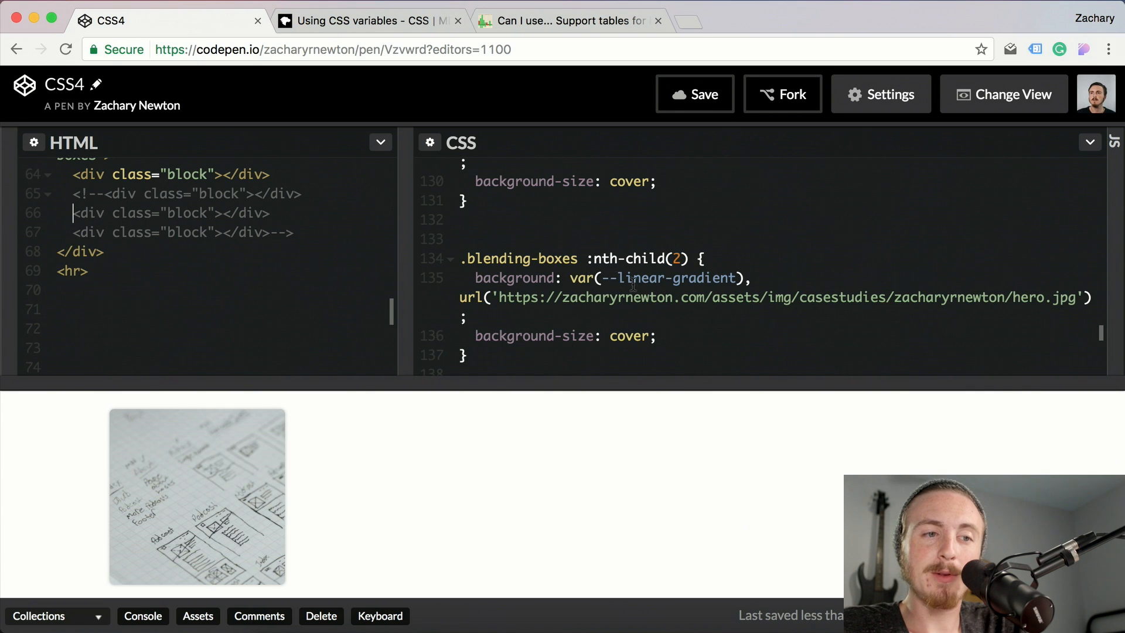
scroll(down, 3)
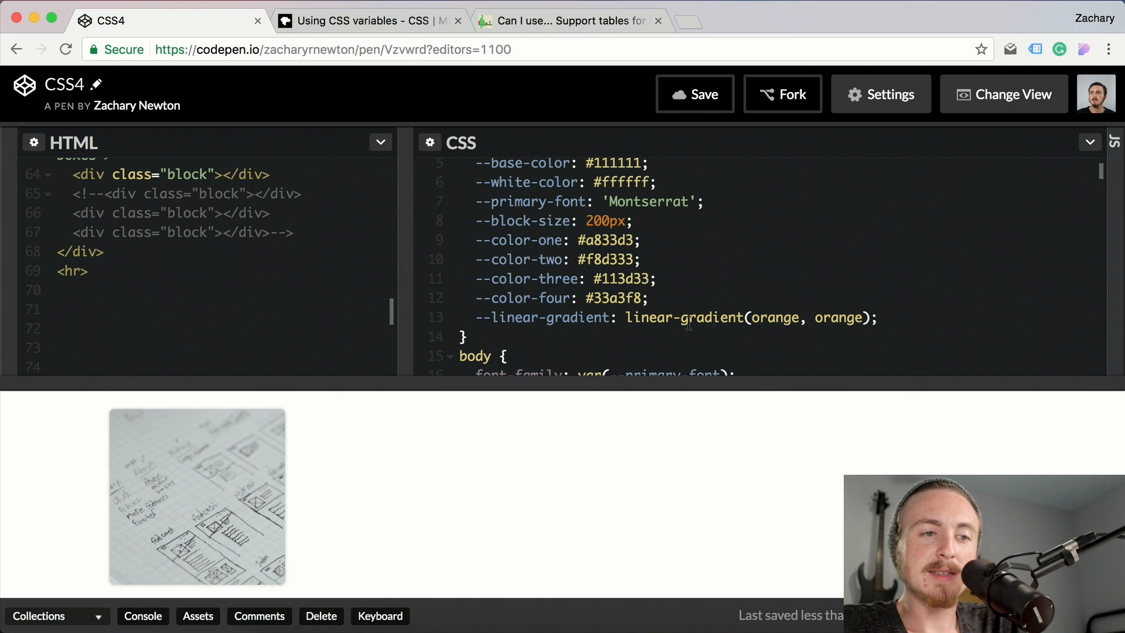
mouse_move(803, 327)
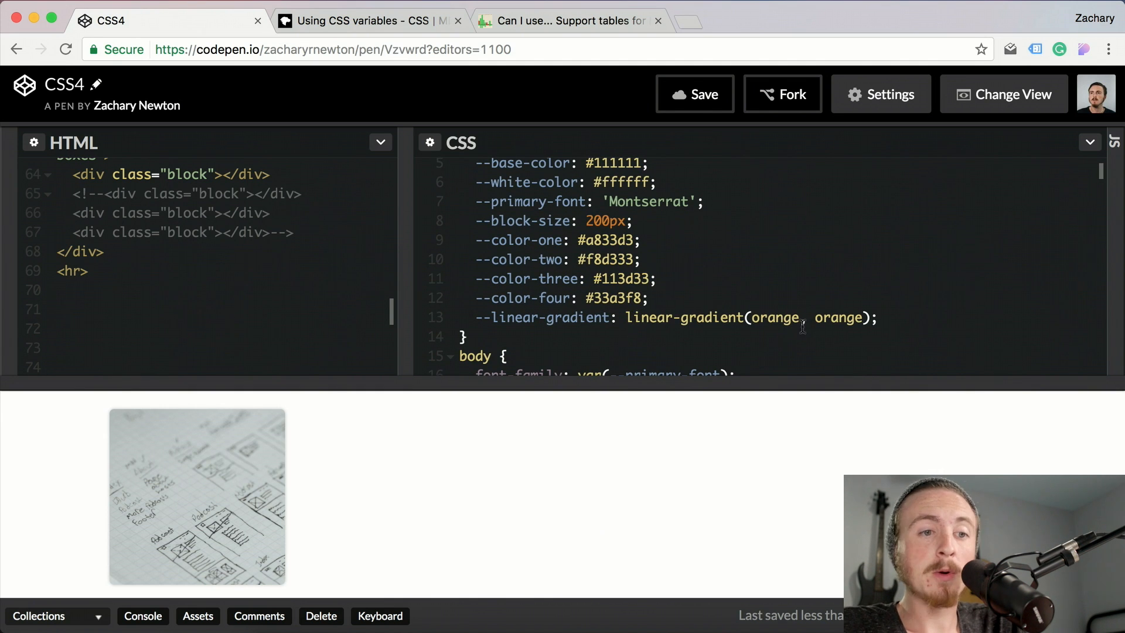
mouse_move(836, 326)
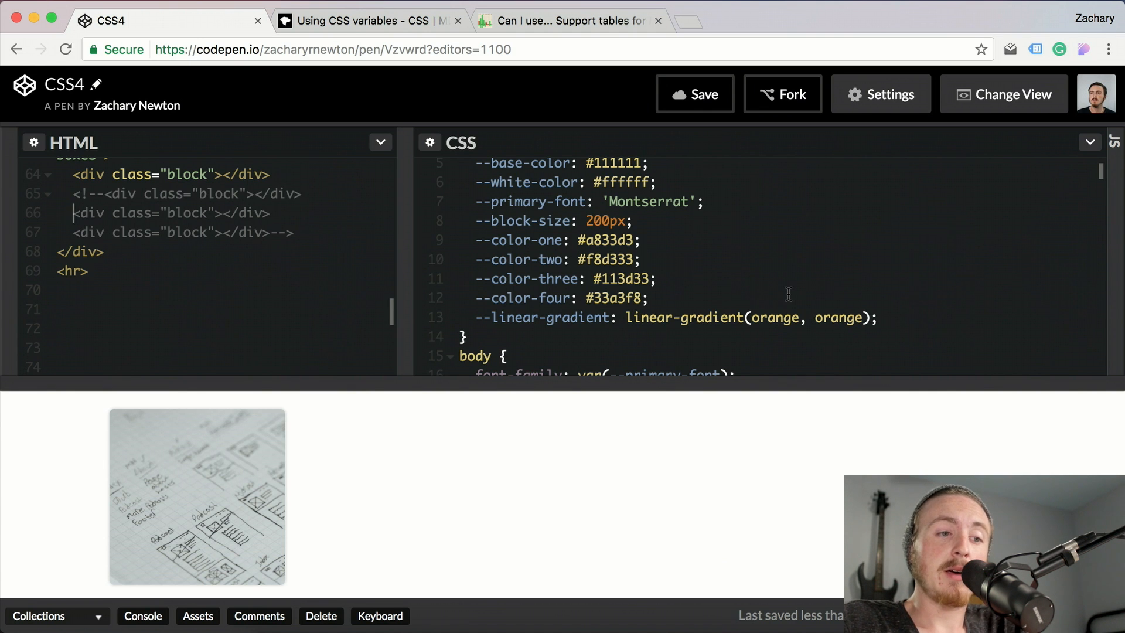
scroll(down, 3)
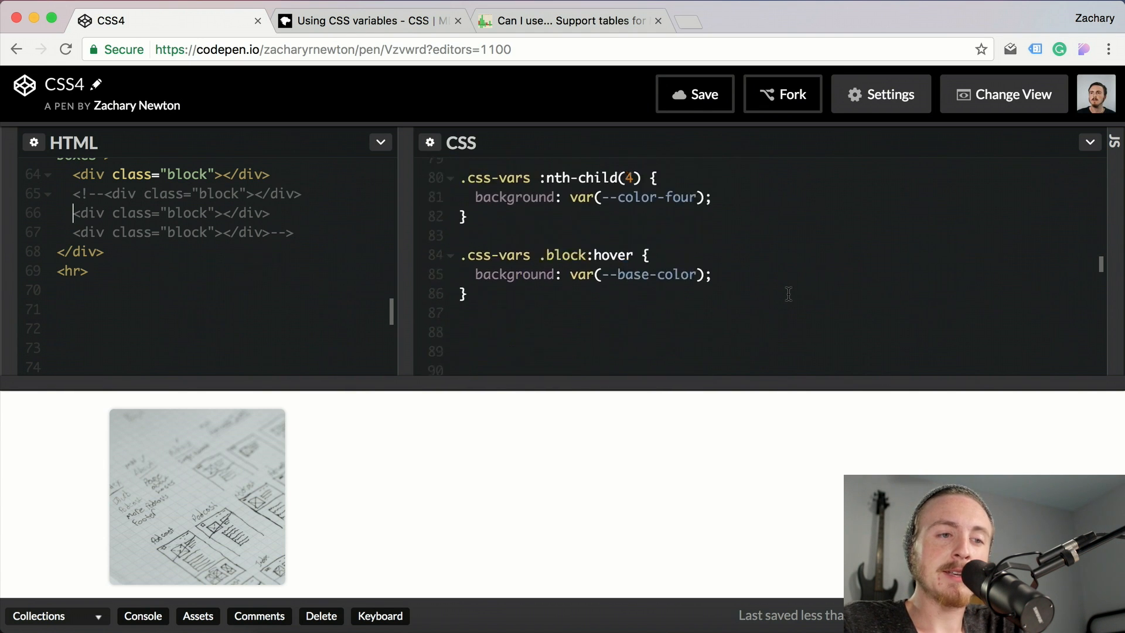
scroll(down, 3)
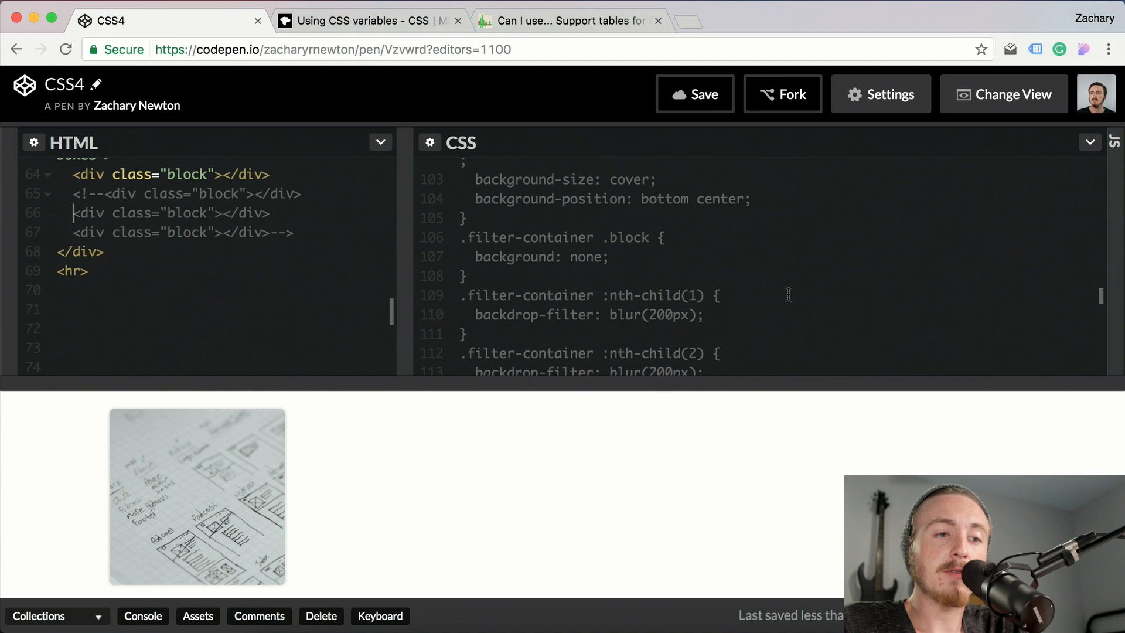
scroll(down, 3)
text(<!--)
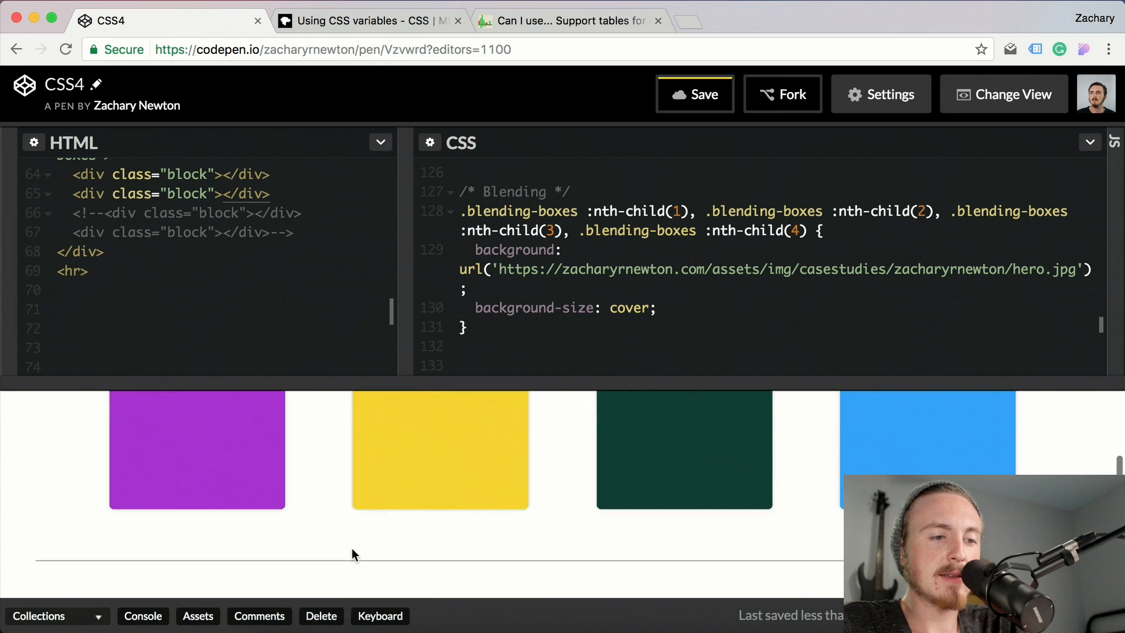
Select var(--linear-gradient) in the nth-child(2) rule, giving a solid orange second block
scroll(down, 3)
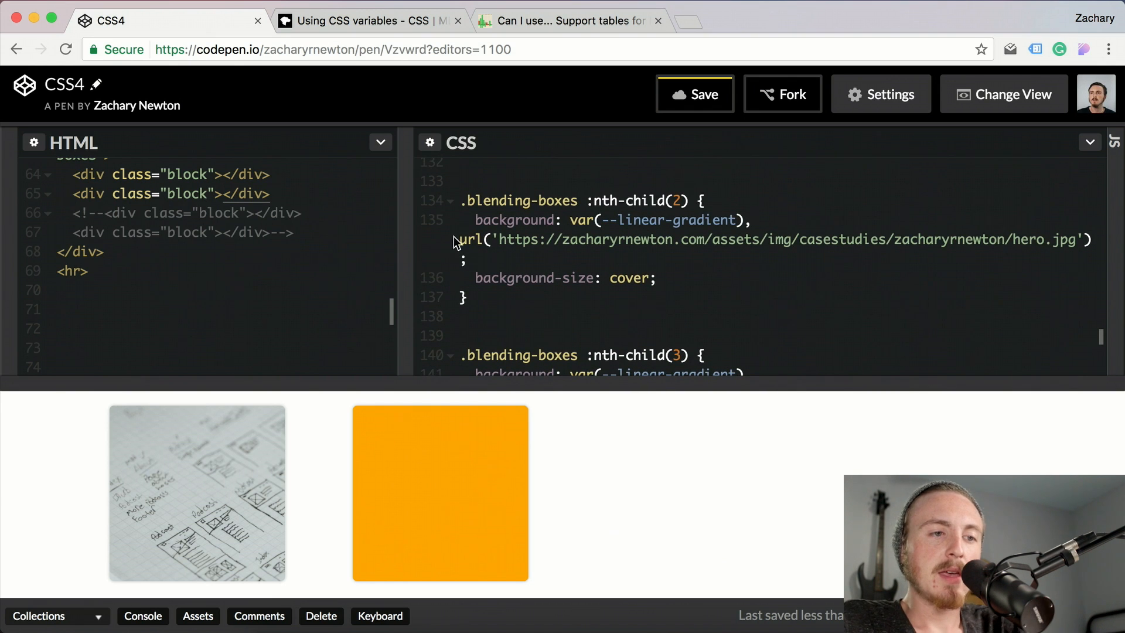
click(617, 220)
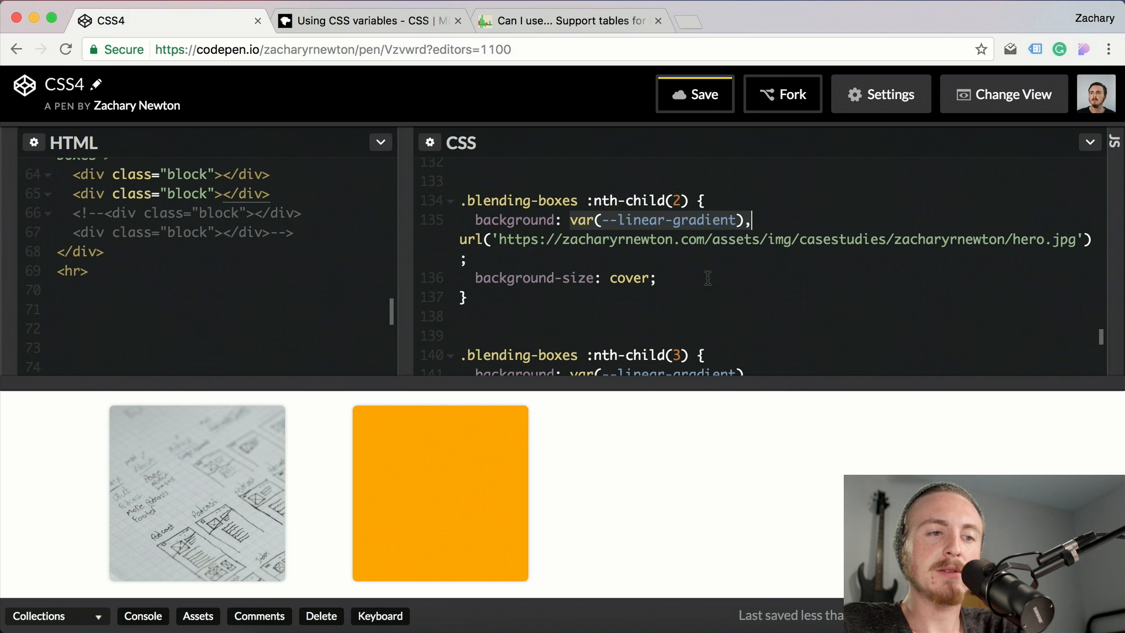
scroll(down, 3)
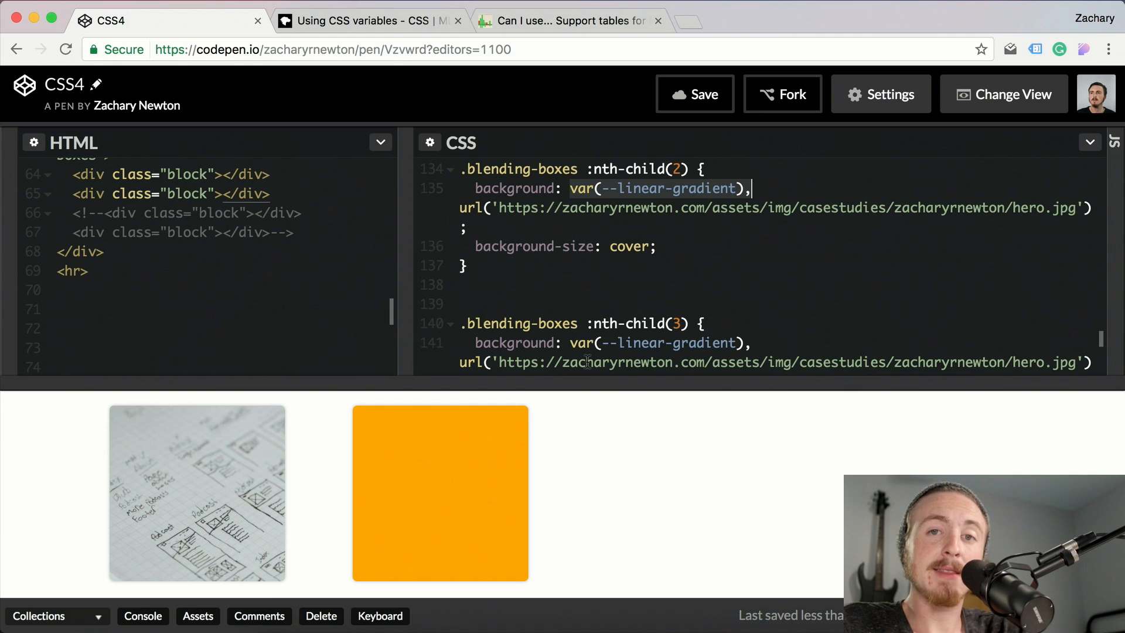
mouse_move(105, 214)
text(<!--)
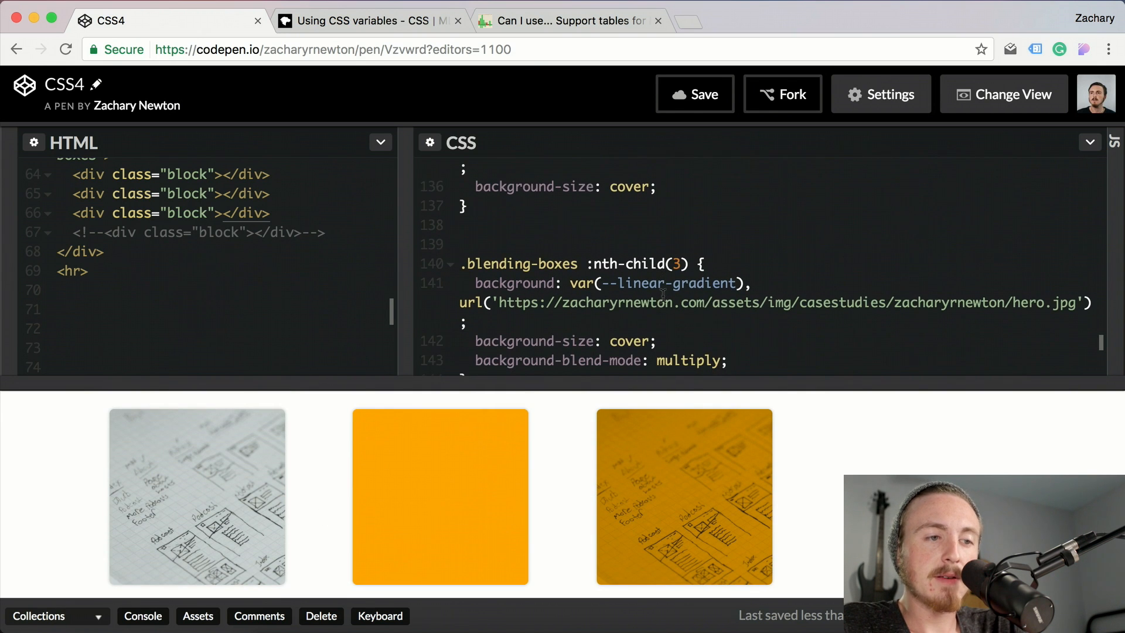
Uncomment the third block div to show the multiply-blended orange image
scroll(down, 3)
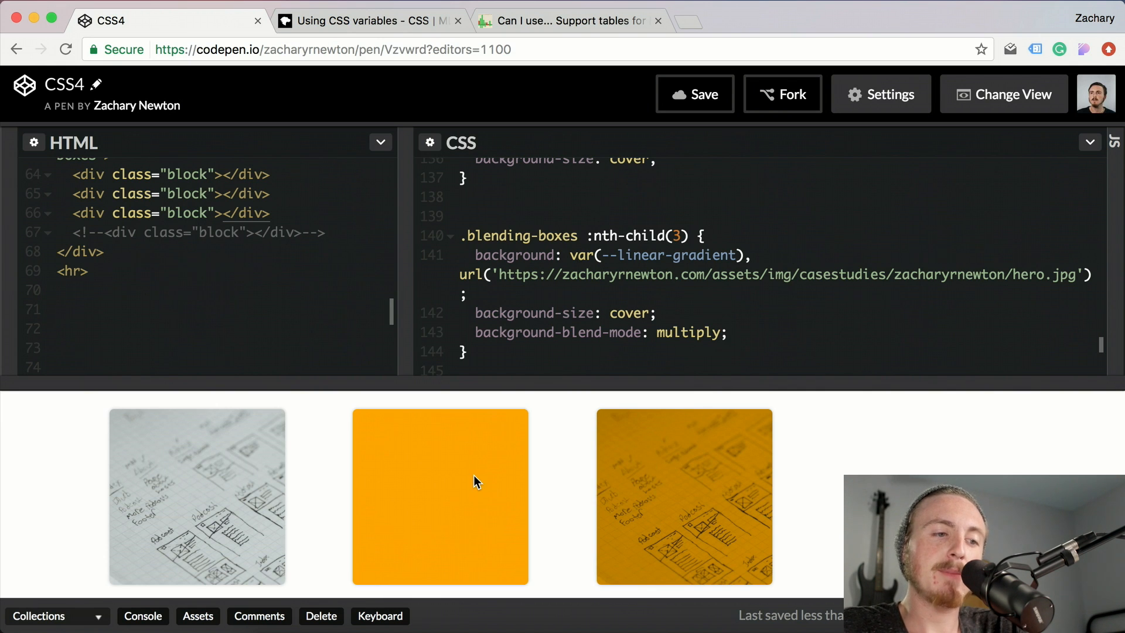
mouse_move(566, 482)
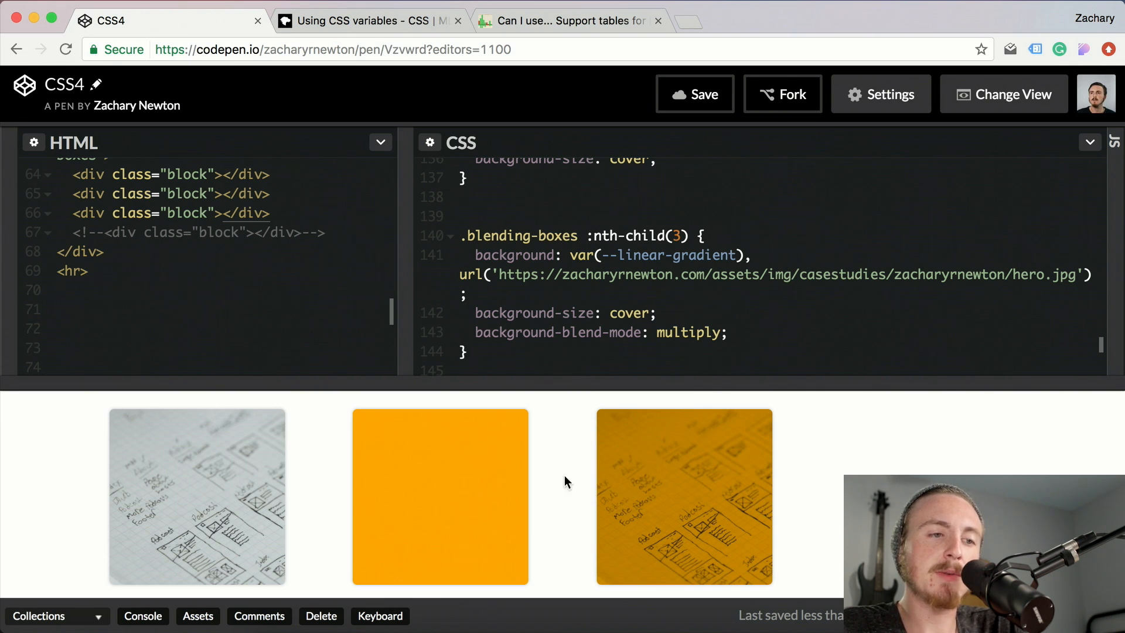
mouse_move(601, 488)
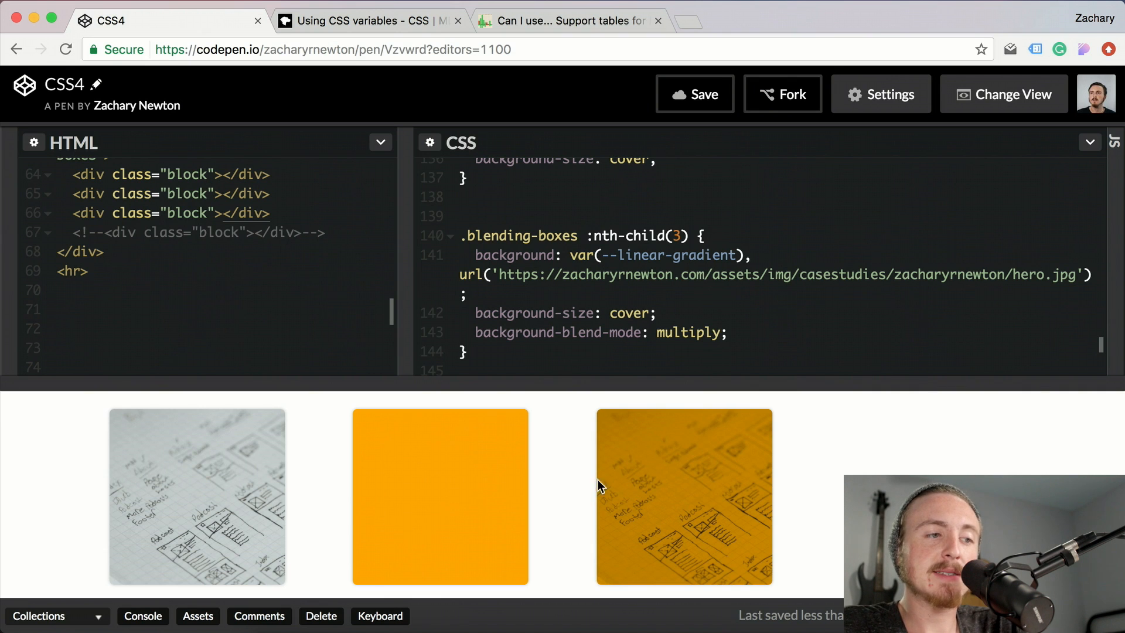
click(324, 232)
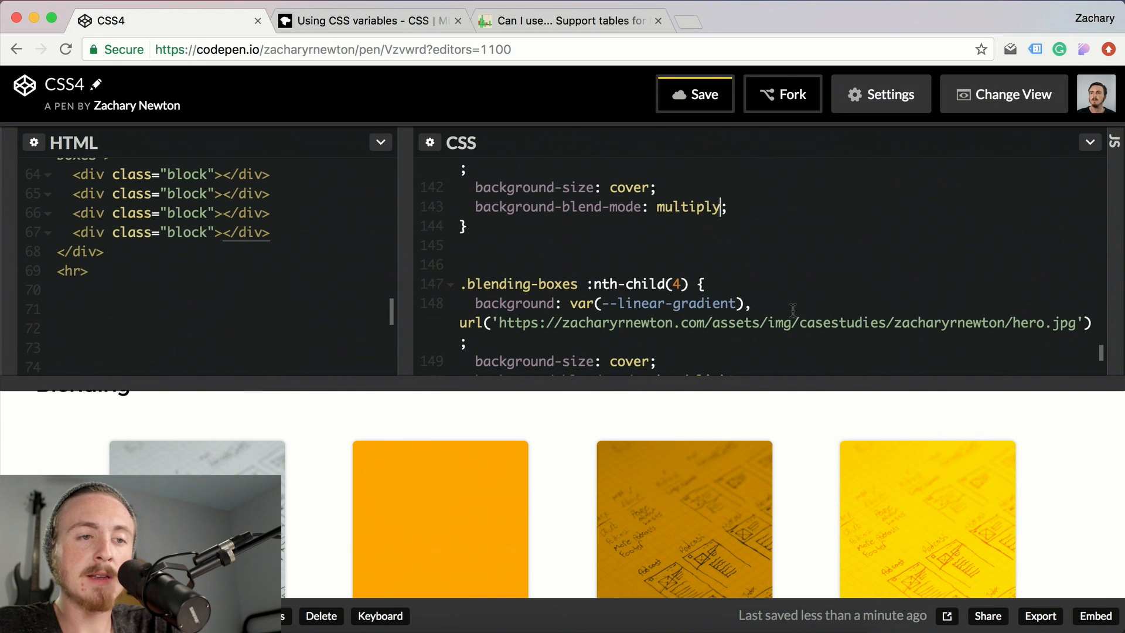
Change the third block's background-blend-mode from multiply to overlay
text(o)
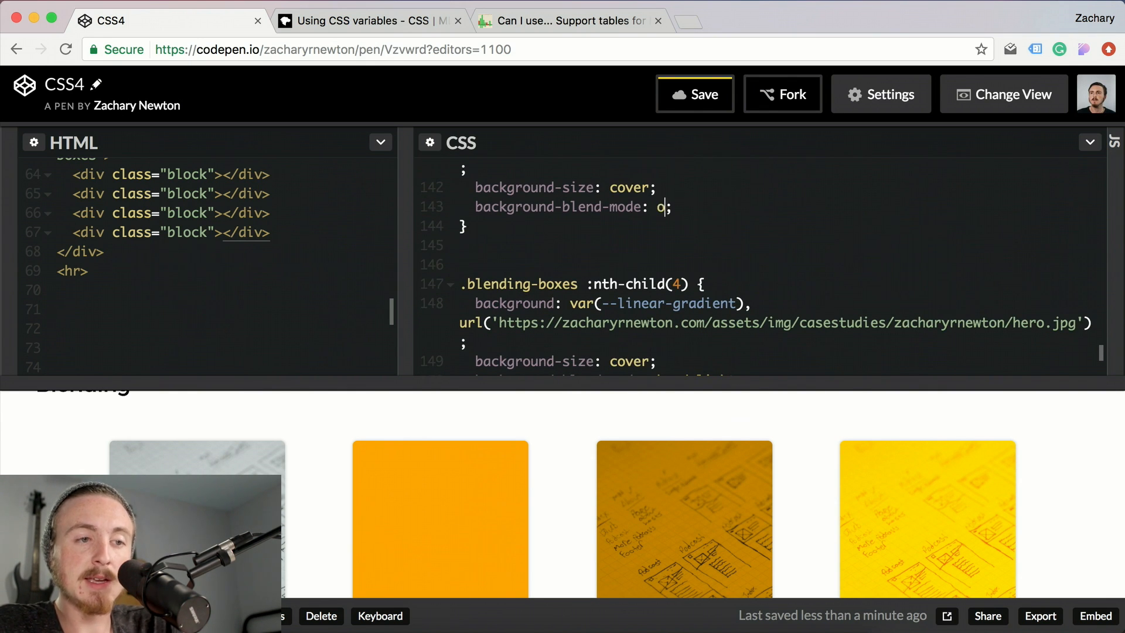
text(verlay)
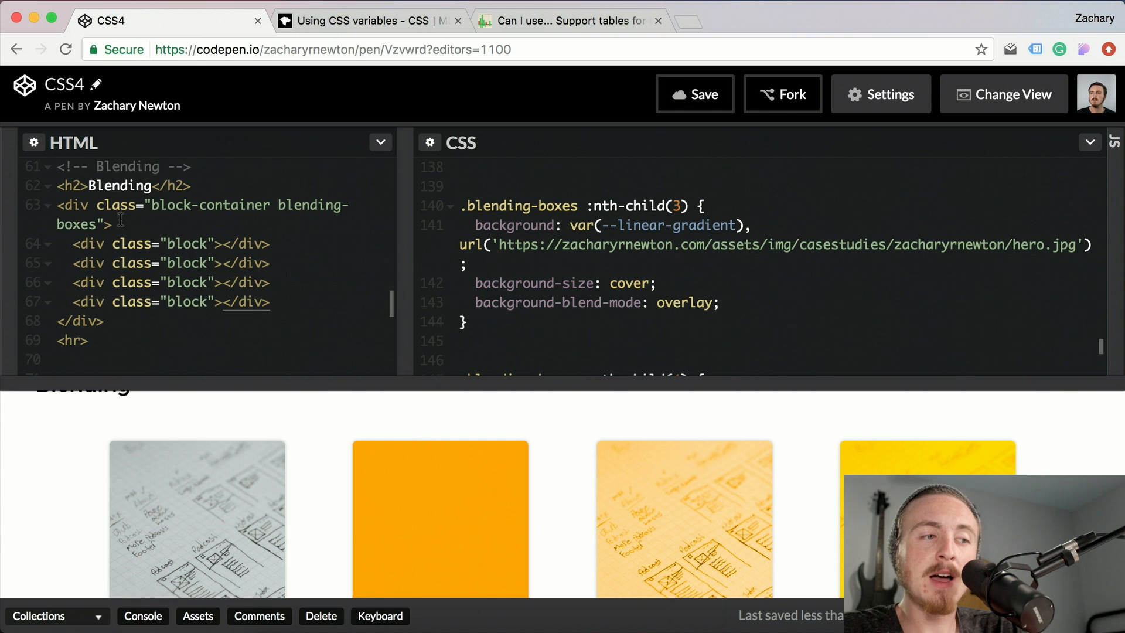
mouse_move(345, 312)
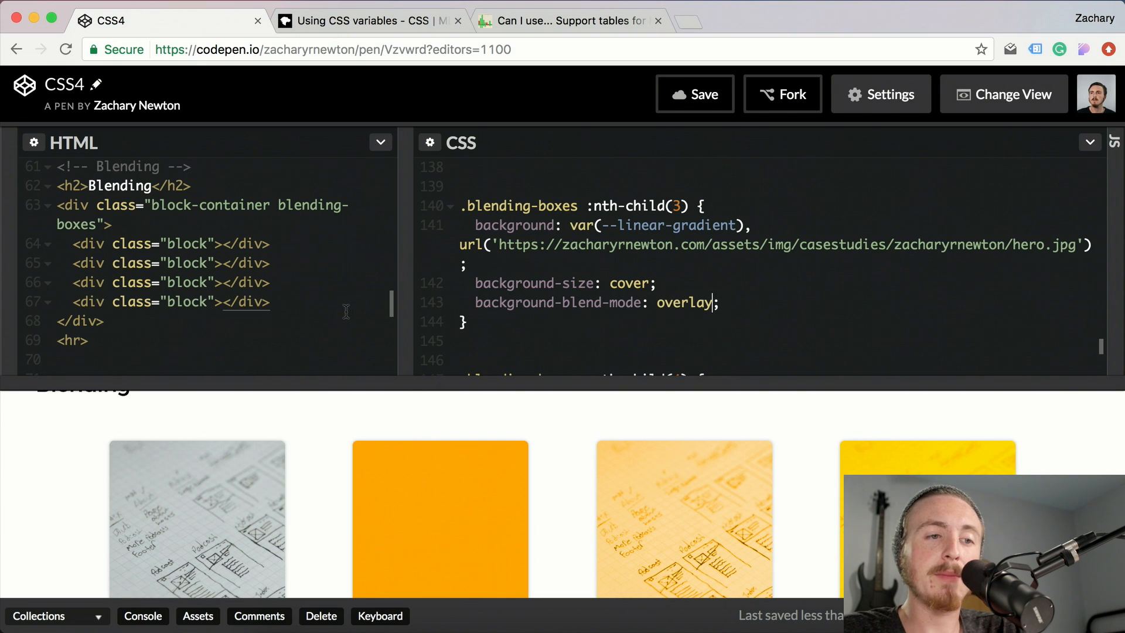
mouse_move(658, 241)
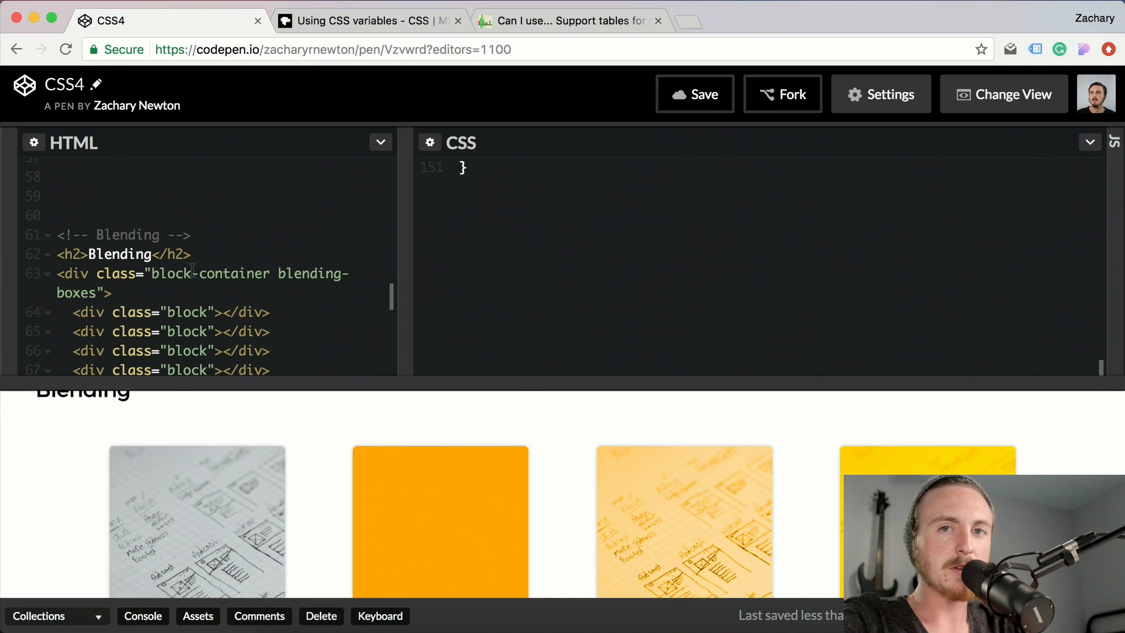
mouse_move(431, 109)
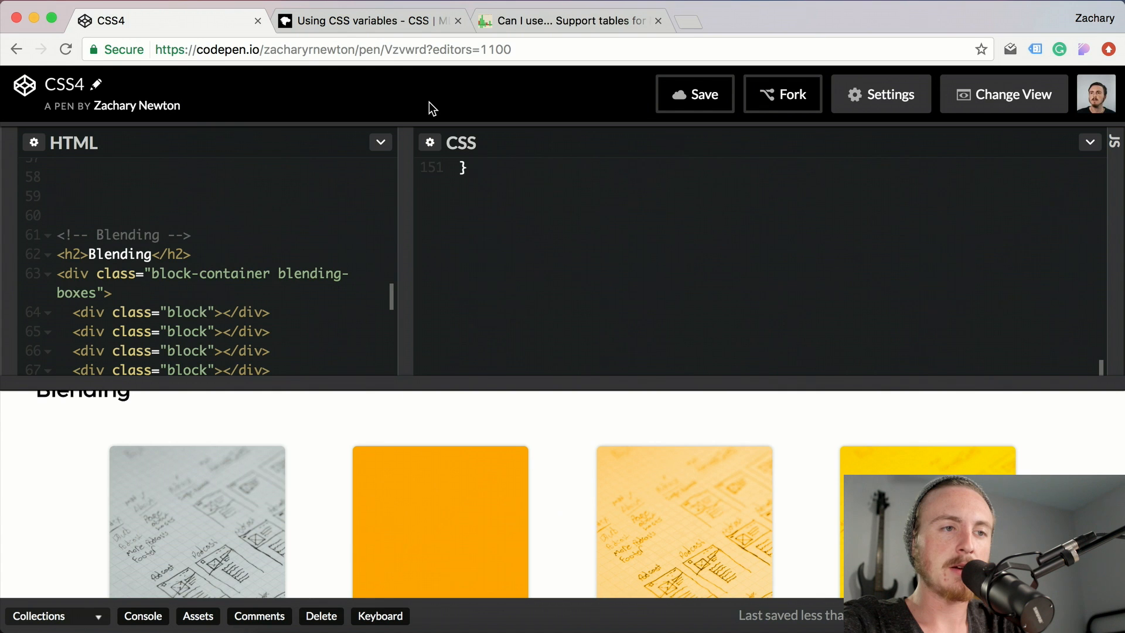
View the Can I use background-blend-mode browser support table
click(567, 21)
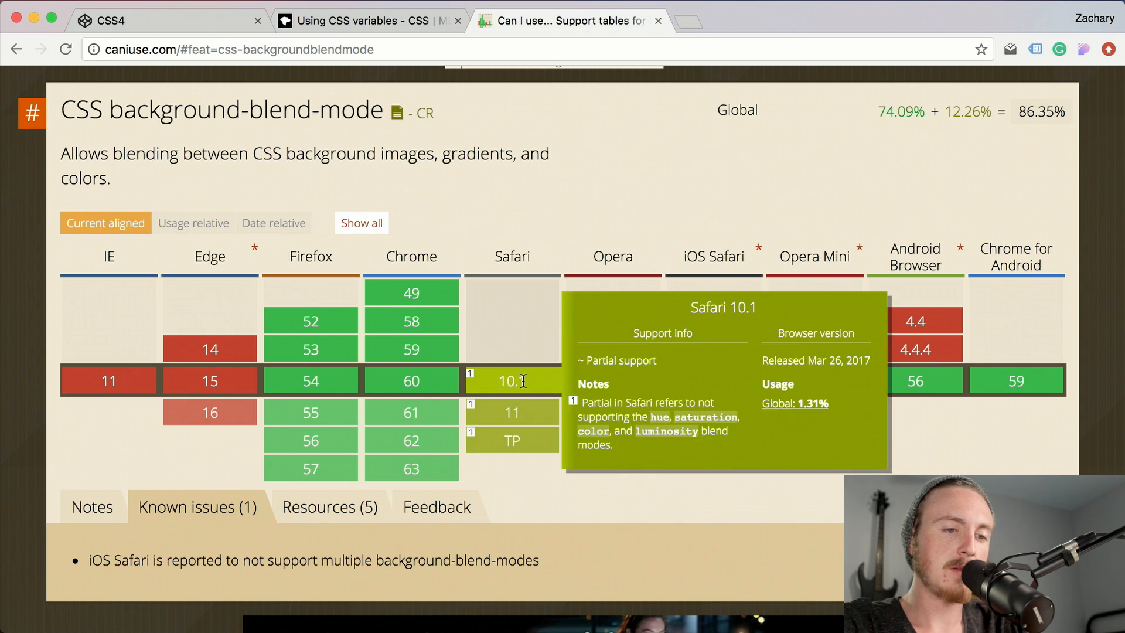
mouse_move(606, 346)
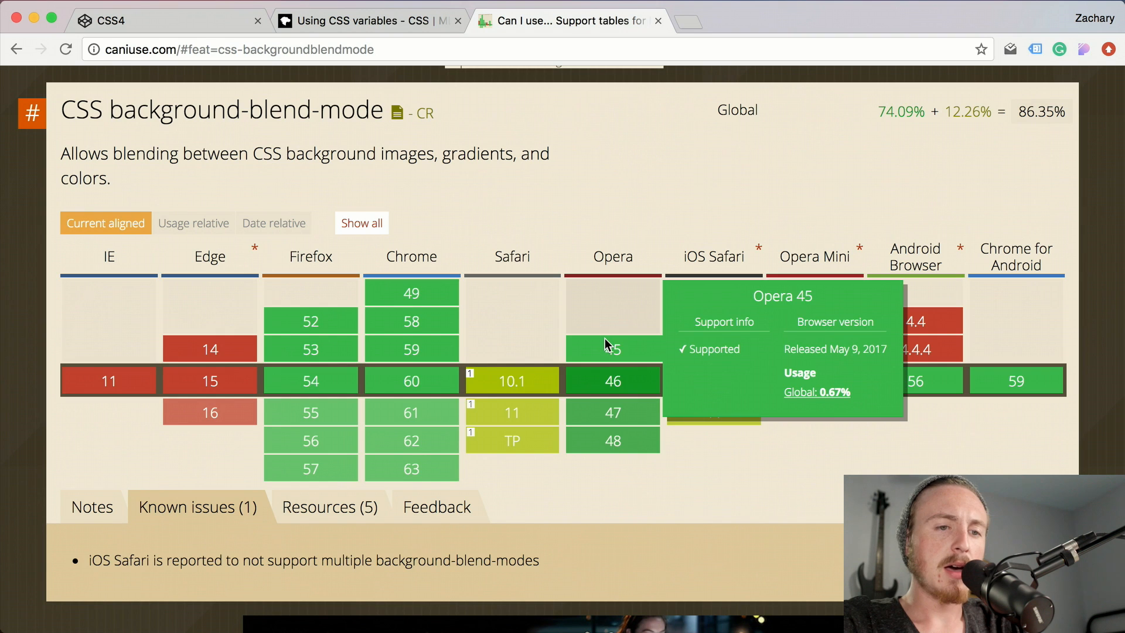
mouse_move(714, 240)
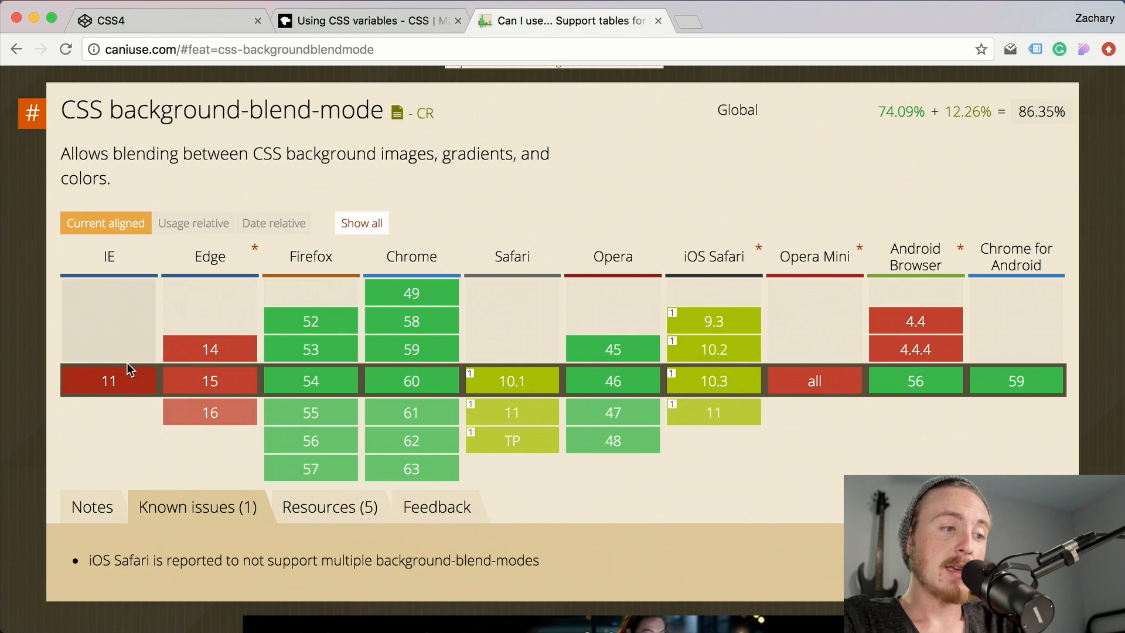
mouse_move(222, 219)
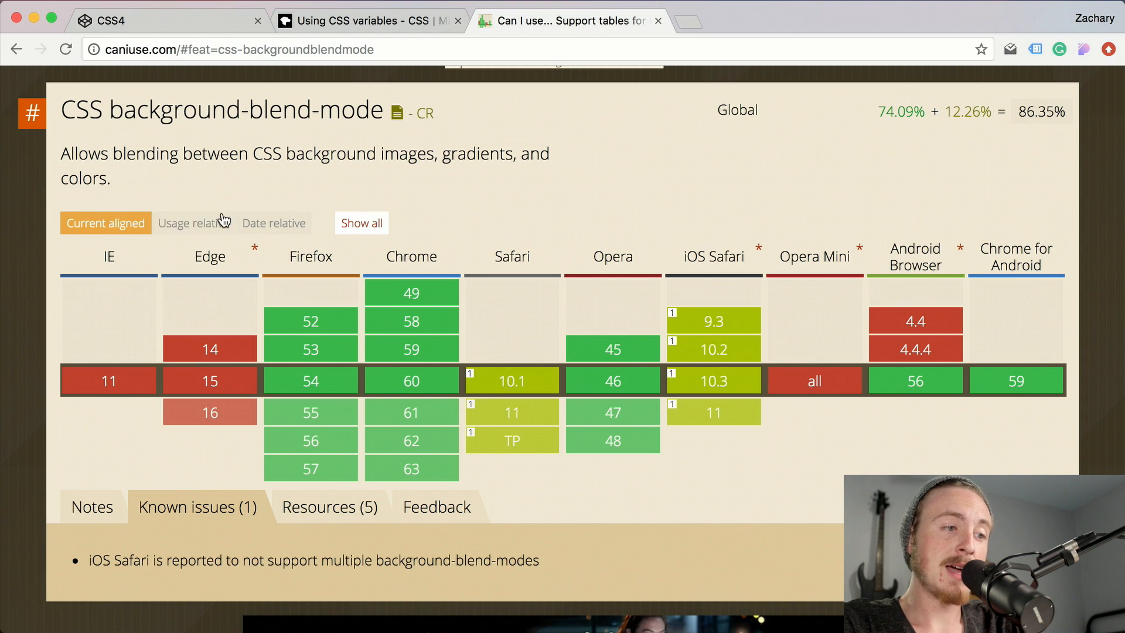